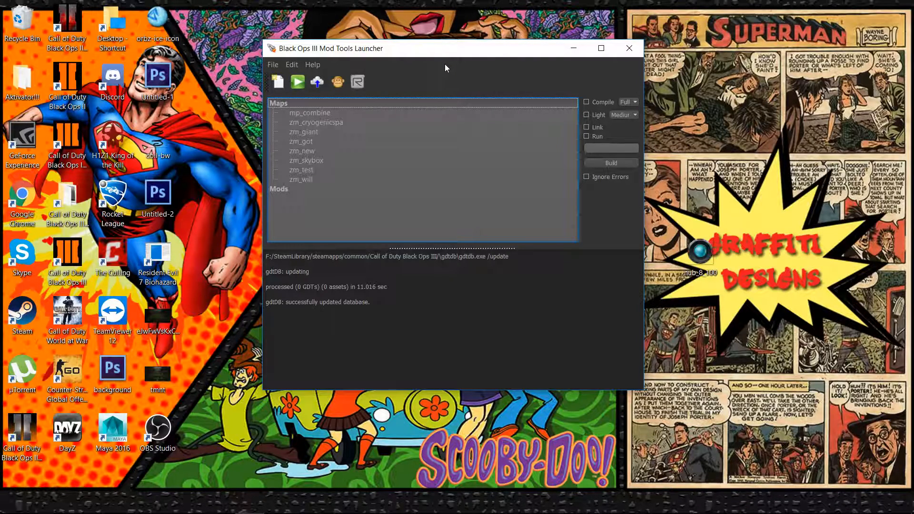
mouse_move(373, 57)
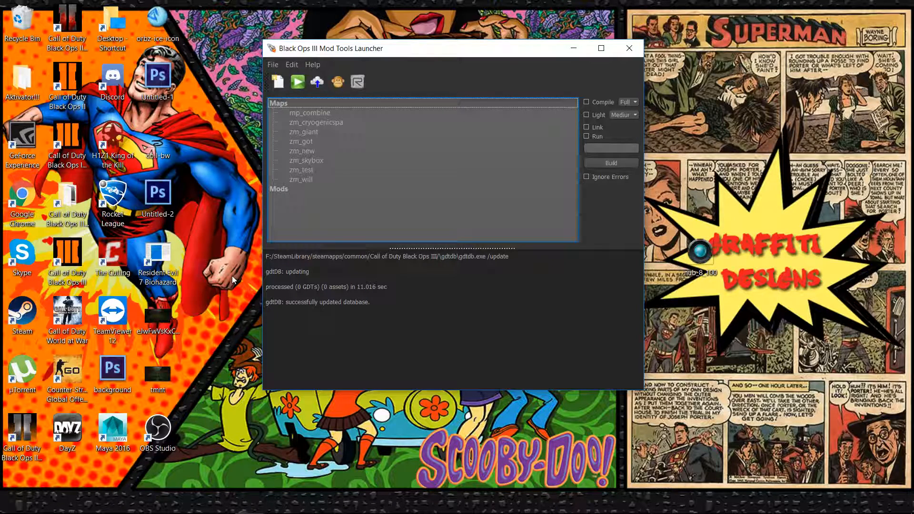
mouse_move(230, 287)
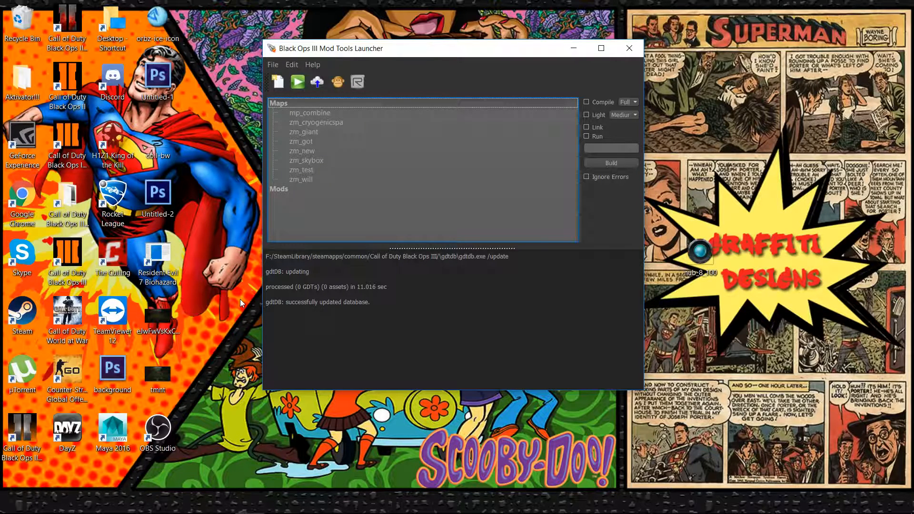
mouse_move(231, 302)
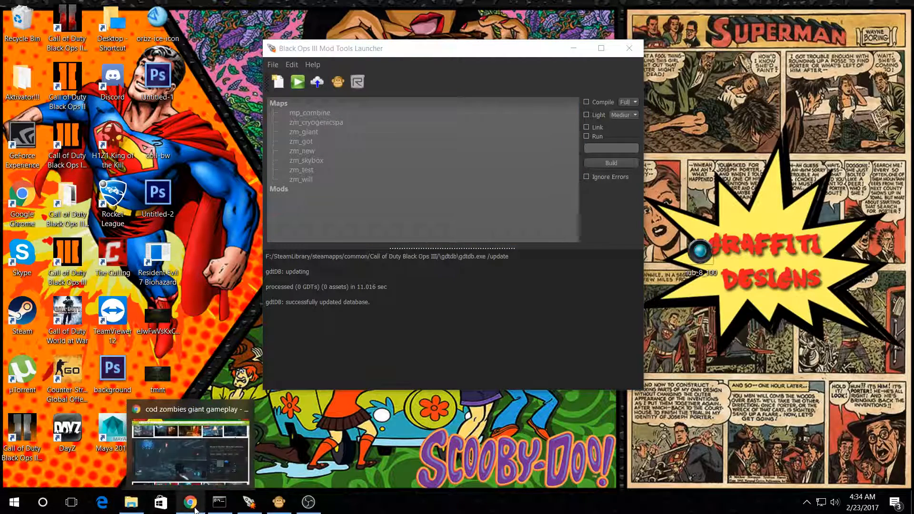
Step: Show the gameplay reference images, then bring up Untitled-2.psd with the teal d-pad circle in Photoshop
click(190, 502)
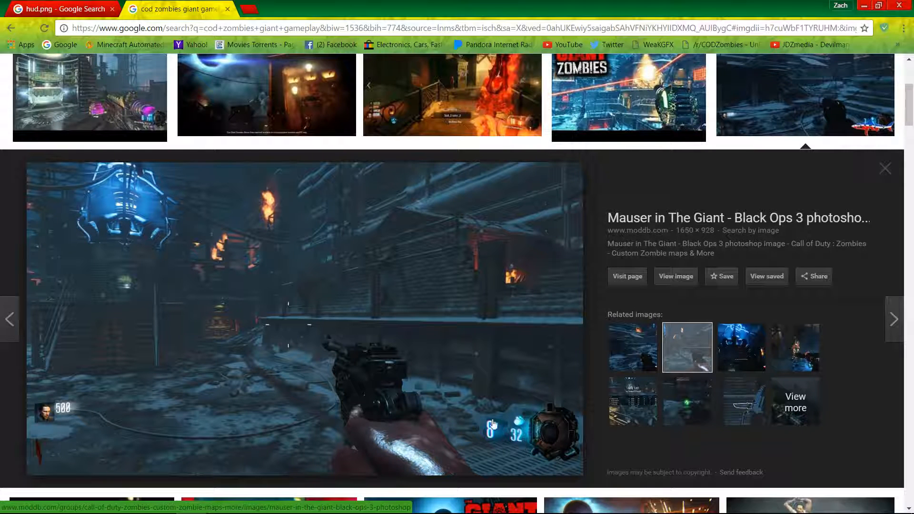
mouse_move(573, 418)
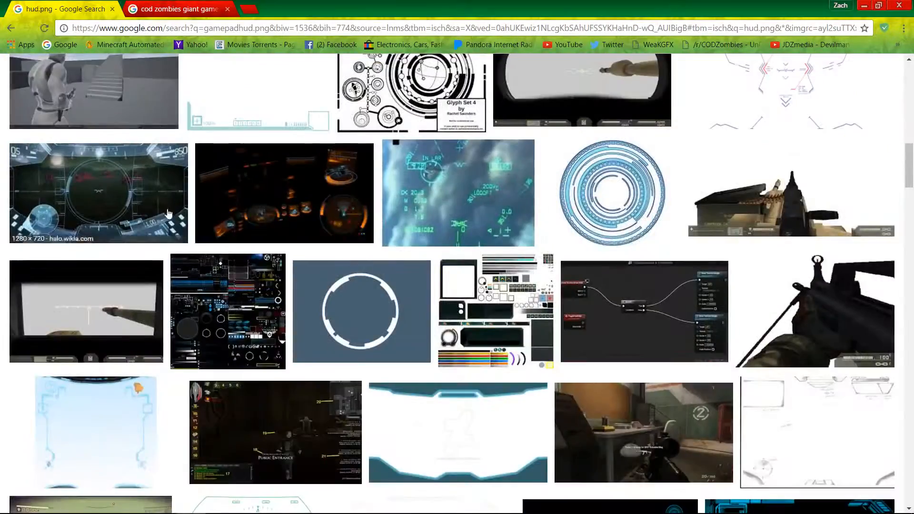
click(362, 310)
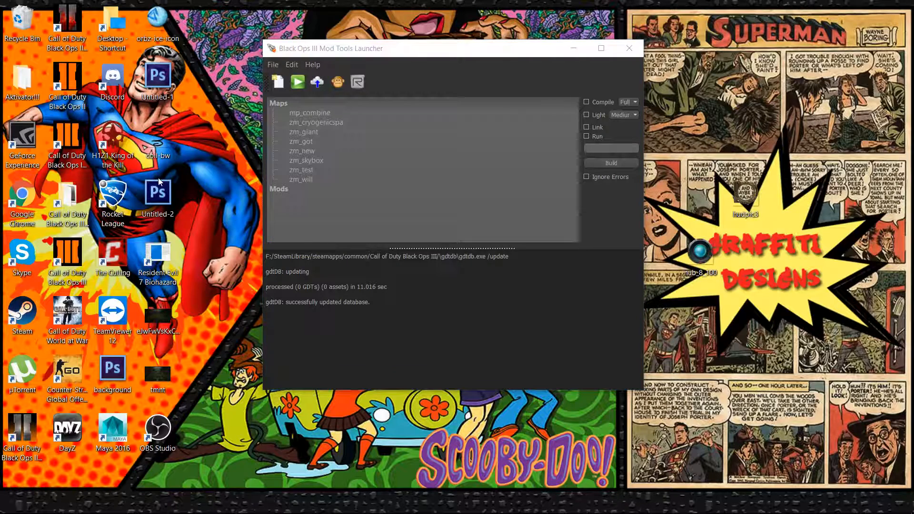
mouse_move(364, 61)
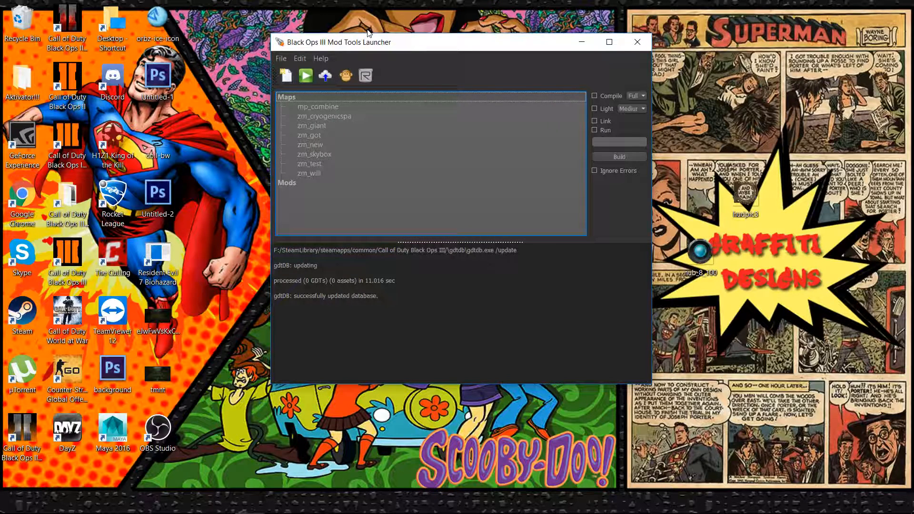
mouse_move(440, 58)
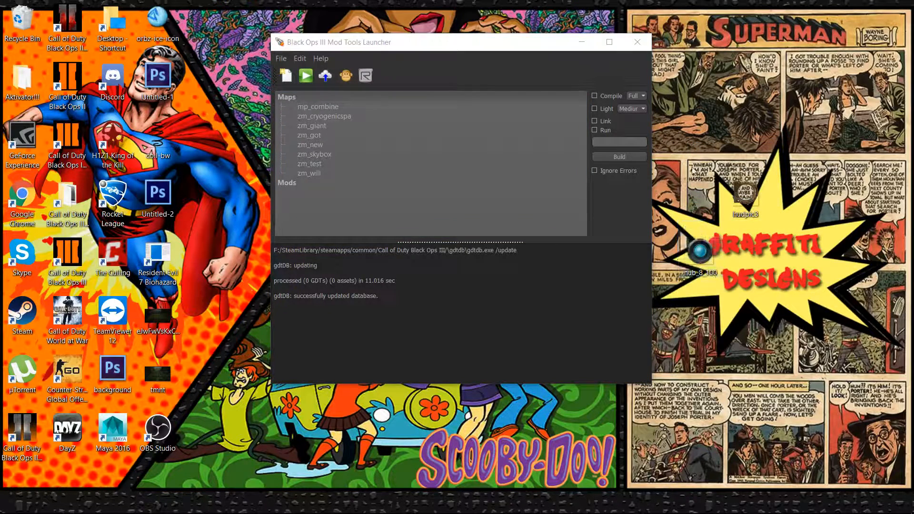
mouse_move(745, 317)
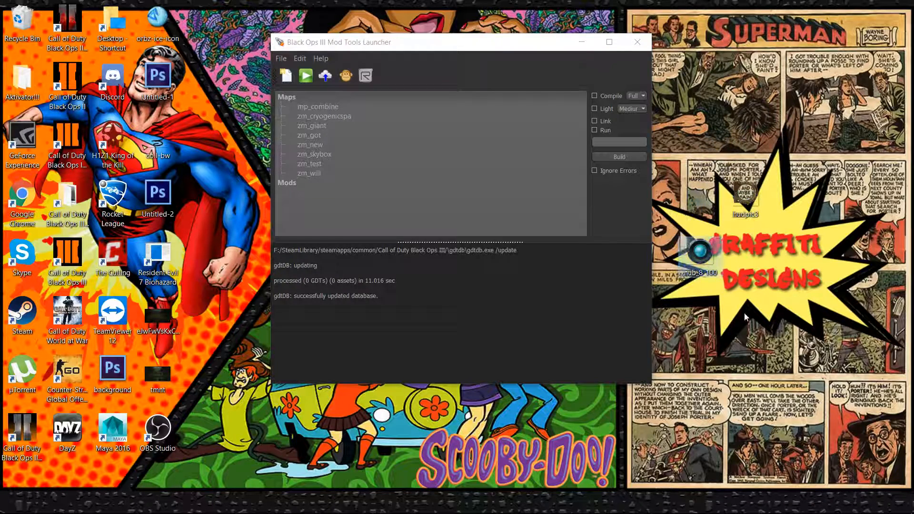
mouse_move(214, 333)
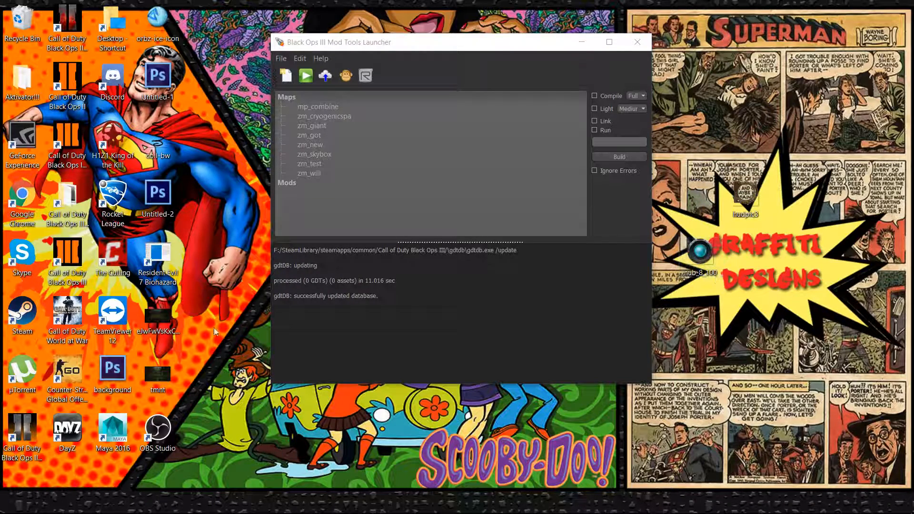
mouse_move(220, 187)
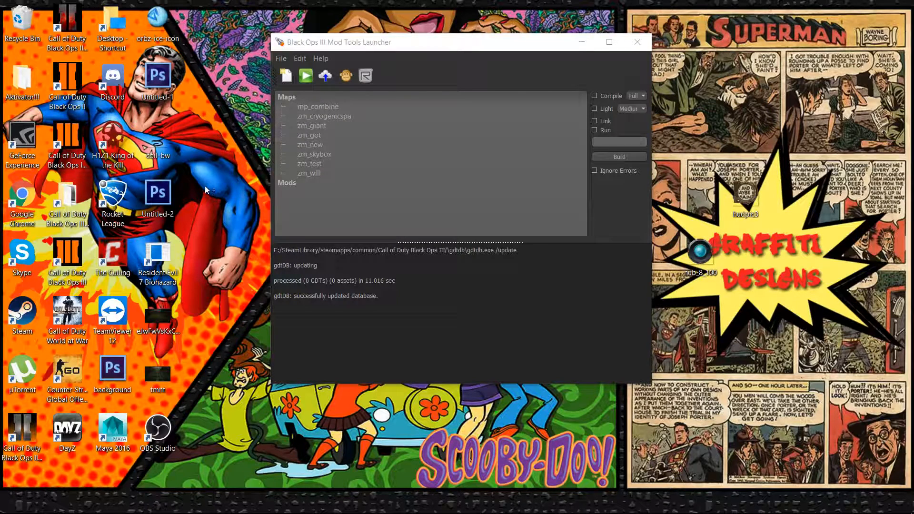
click(157, 192)
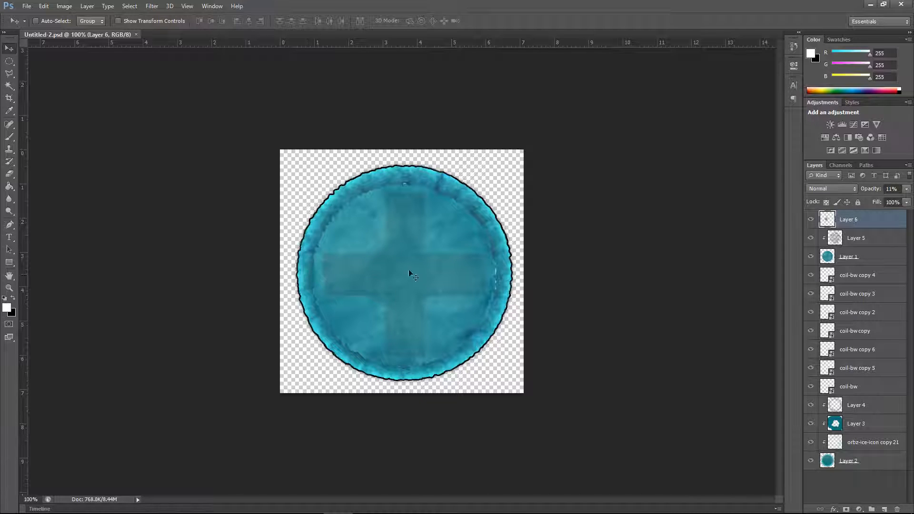
mouse_move(390, 248)
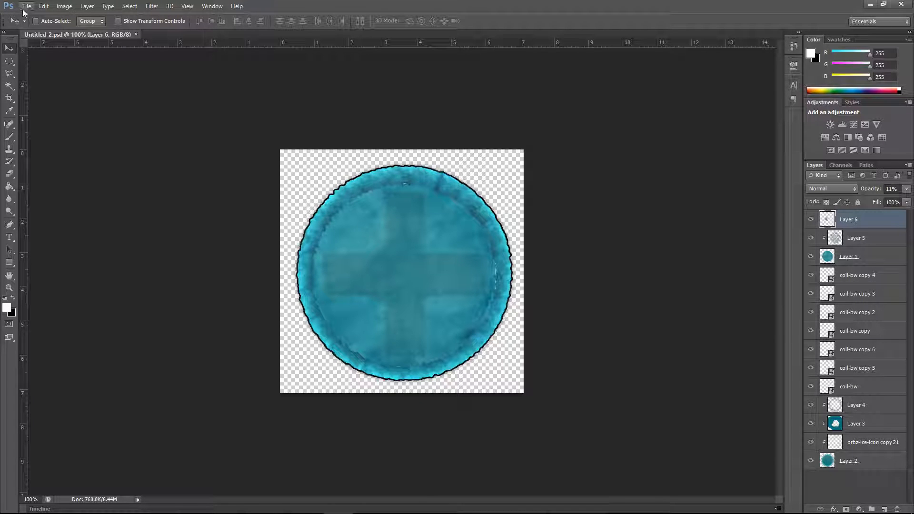
Step: Create a new 512 × 512 px document and convert its white Background into a transparent Layer 1
click(27, 5)
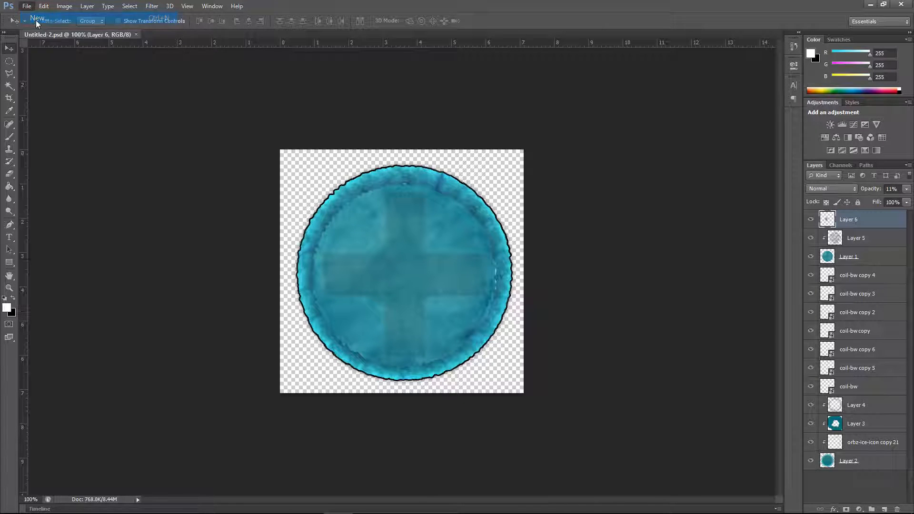
click(27, 5)
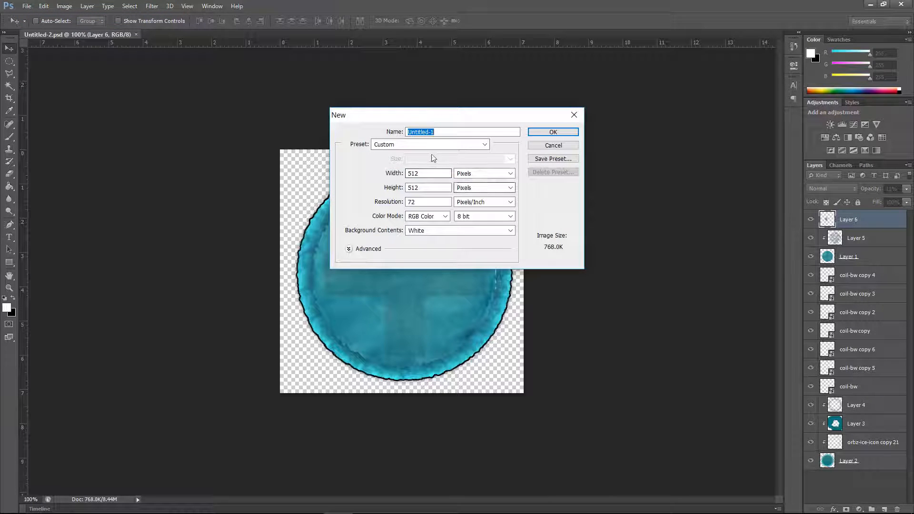
mouse_move(355, 114)
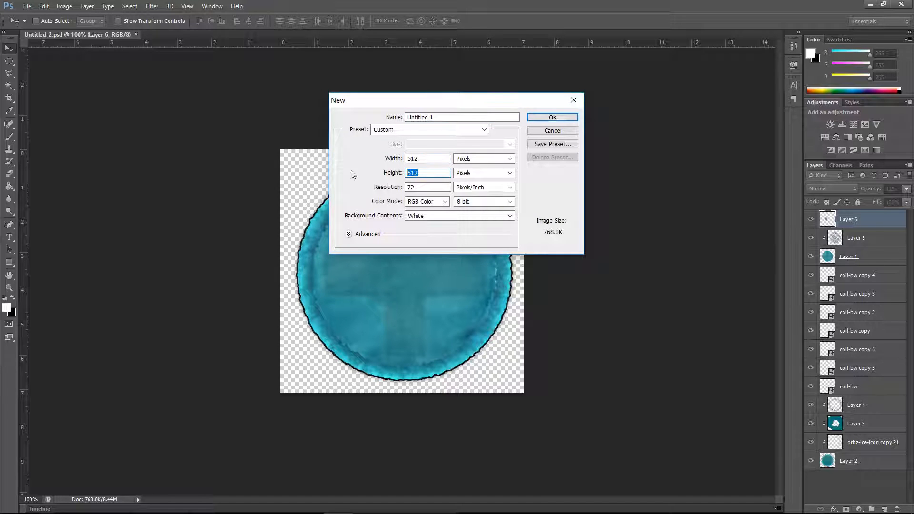
click(479, 158)
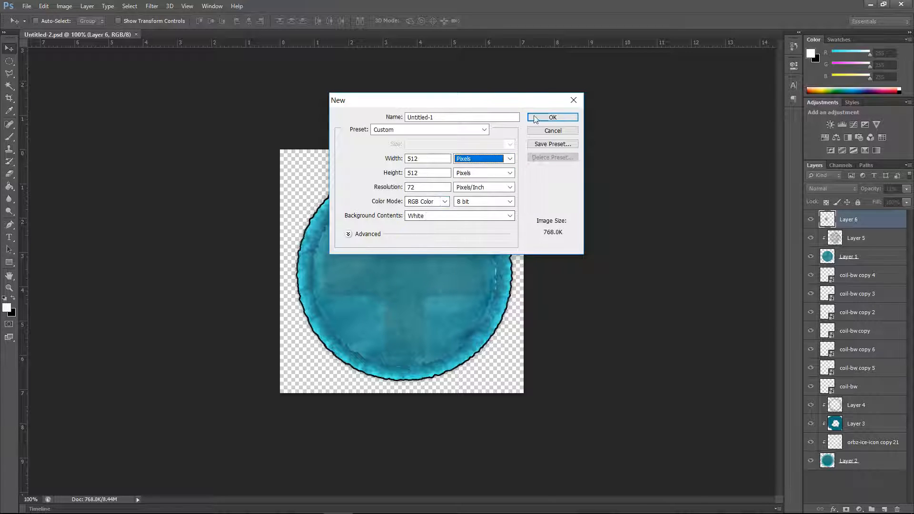
click(552, 117)
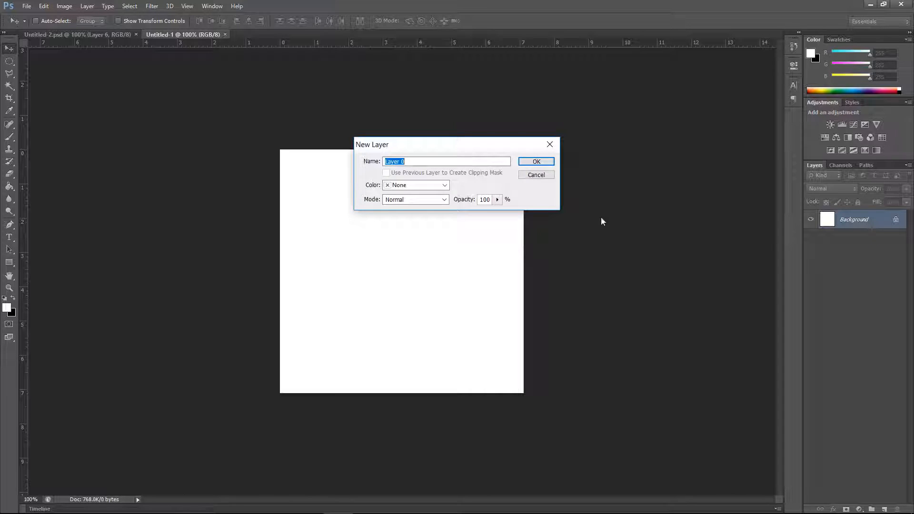
click(536, 162)
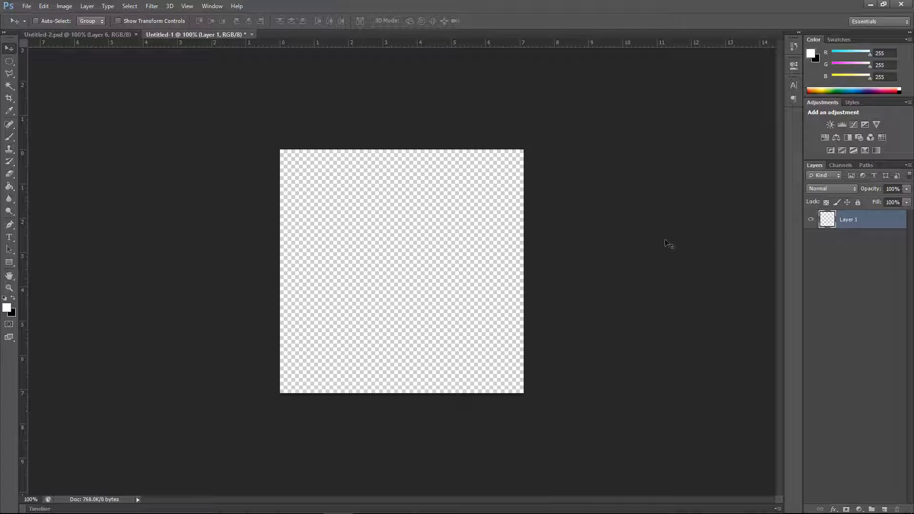
mouse_move(441, 251)
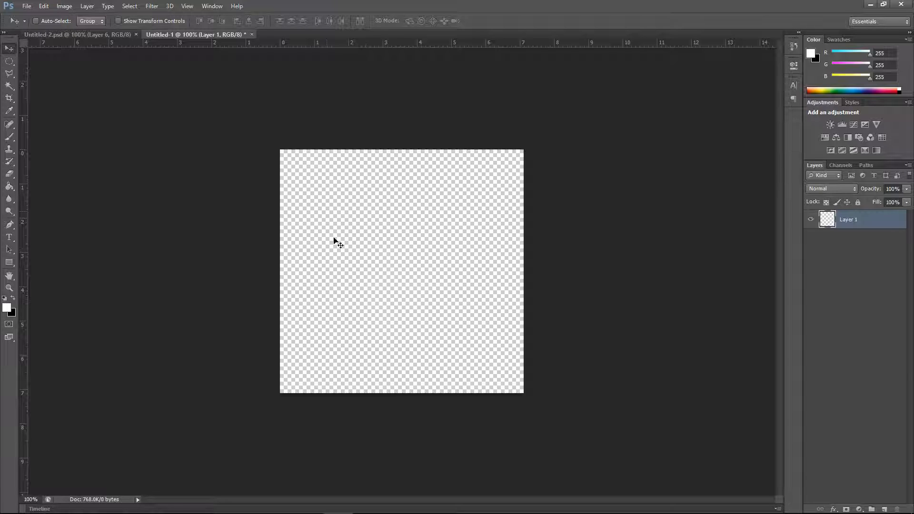
mouse_move(422, 253)
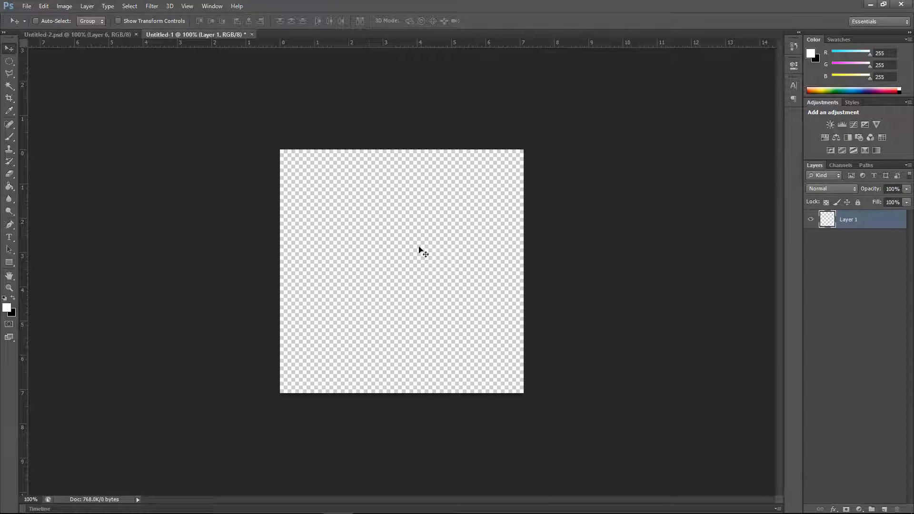
mouse_move(379, 251)
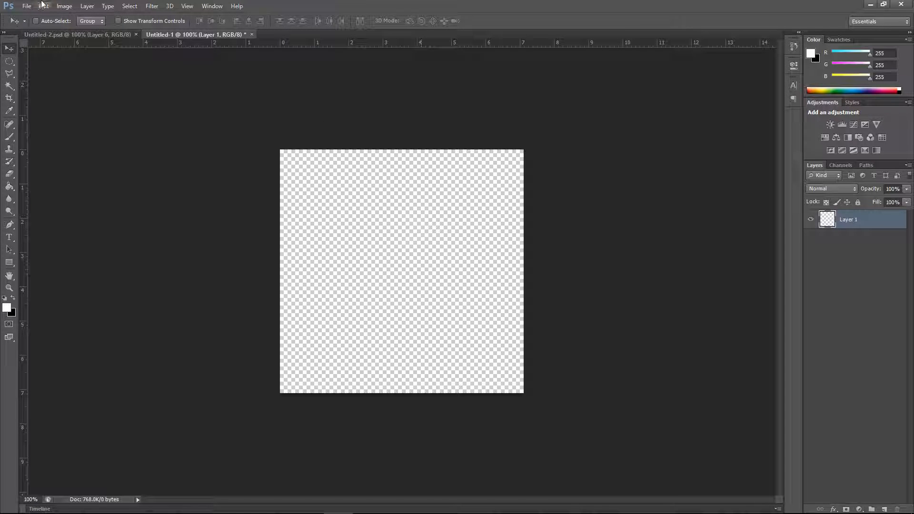
Step: Start Save As and pick the existing trs file in the my_textures folder as the target
click(27, 5)
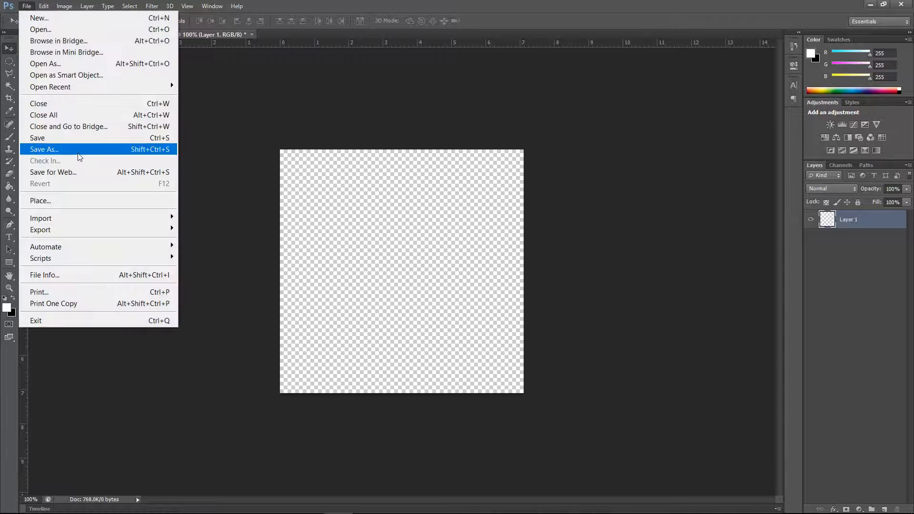
click(43, 149)
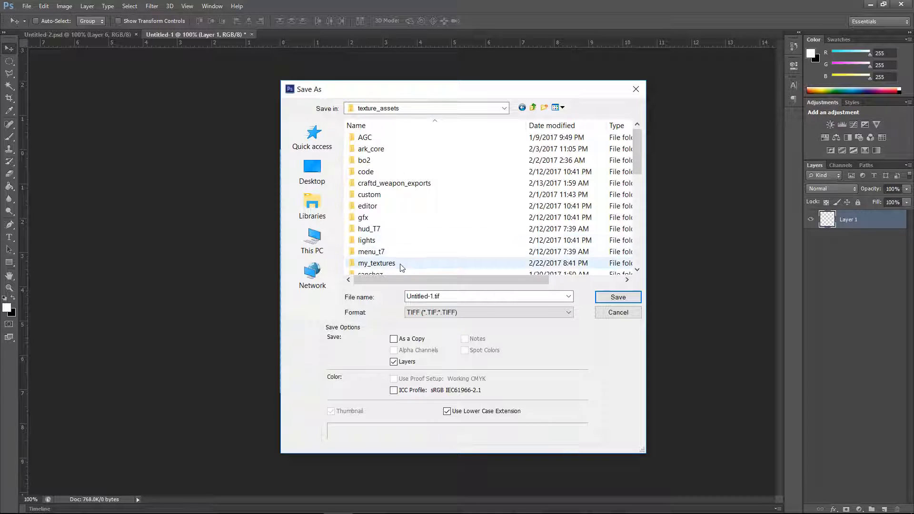
scroll(down, 3)
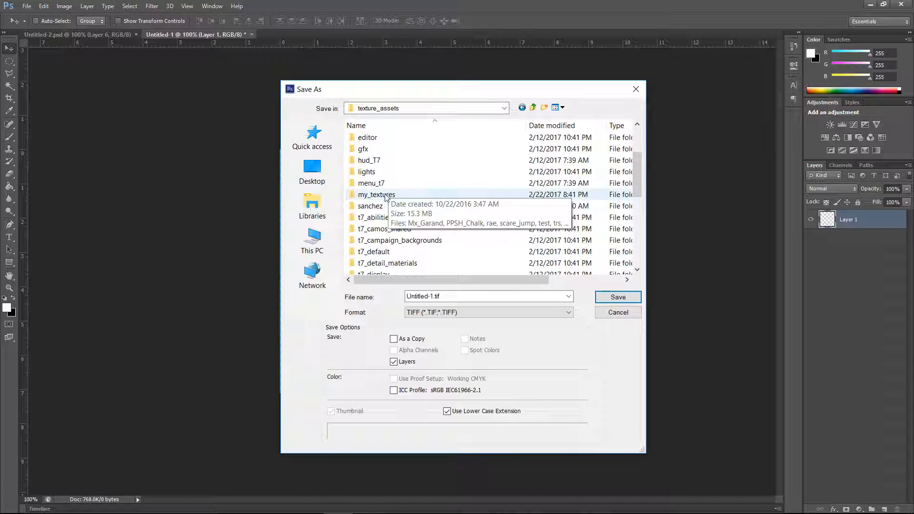
double_click(376, 194)
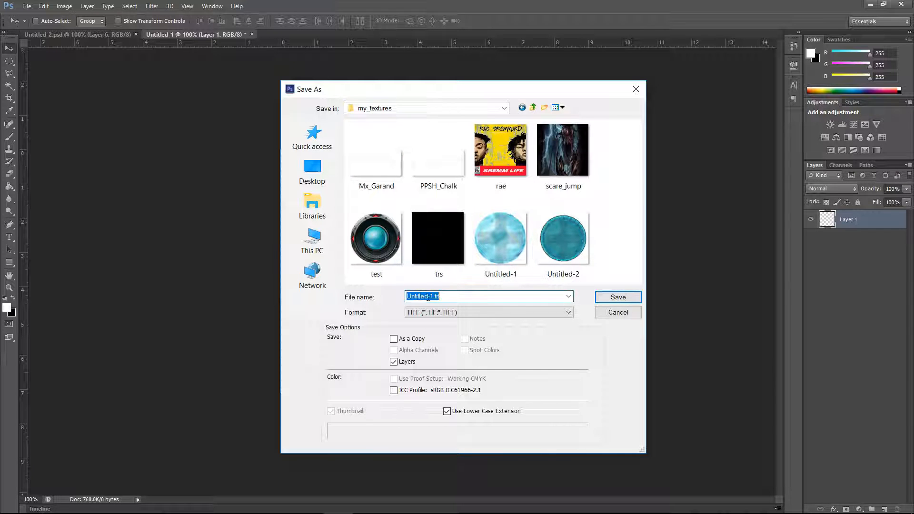
click(438, 238)
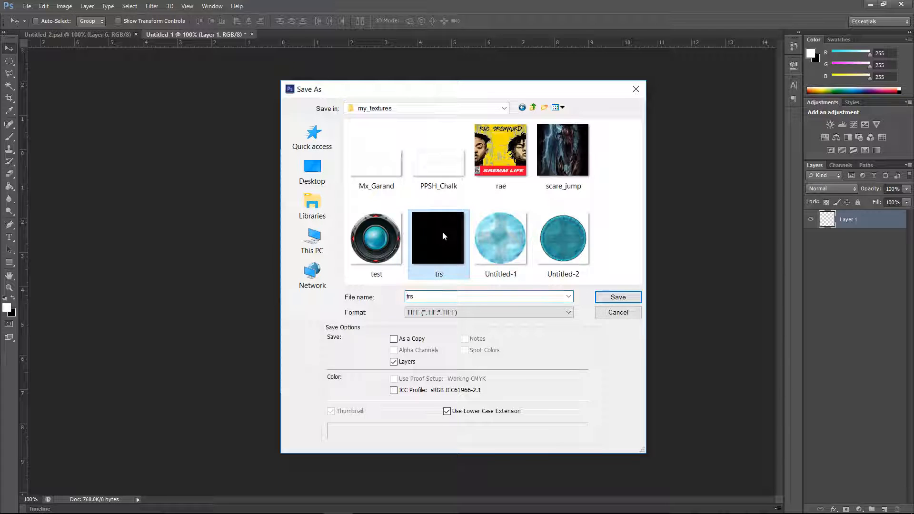
mouse_move(438, 245)
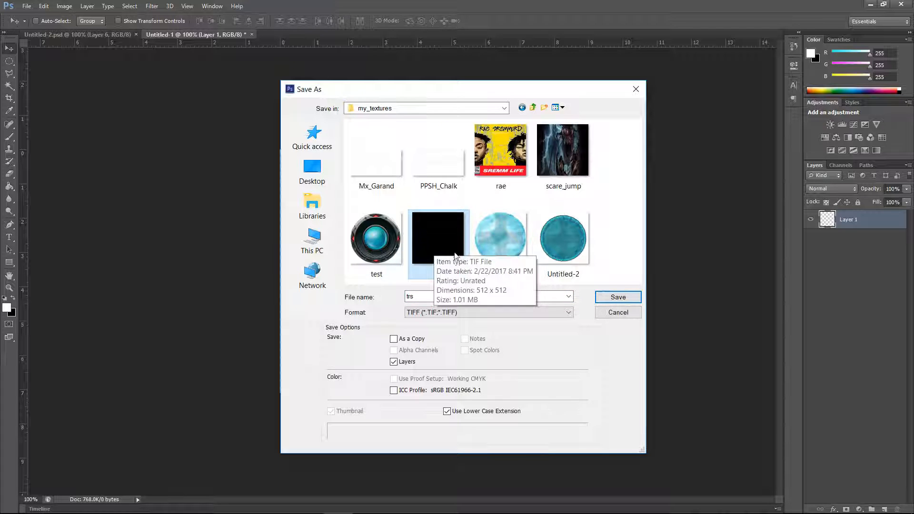
Step: Save as trs.tif, replacing the old file and accepting the TIFF options and layers warning
click(617, 298)
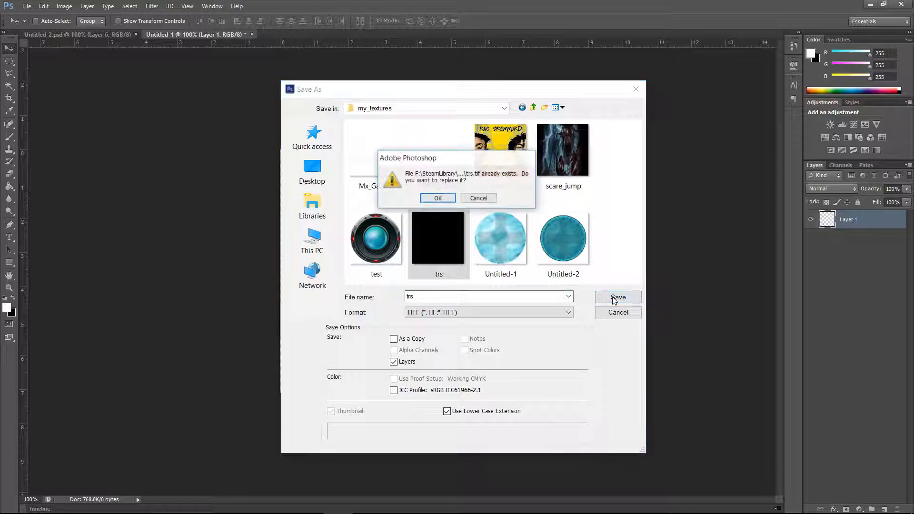
click(437, 198)
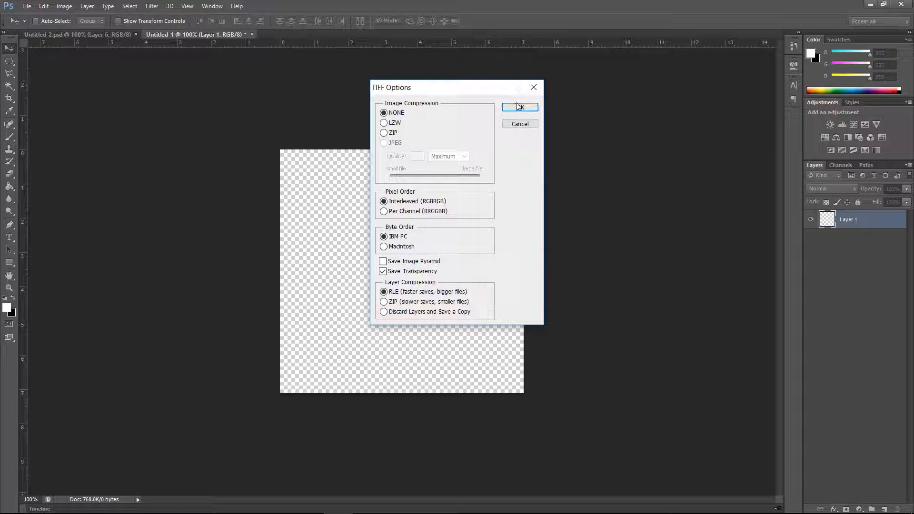
click(520, 108)
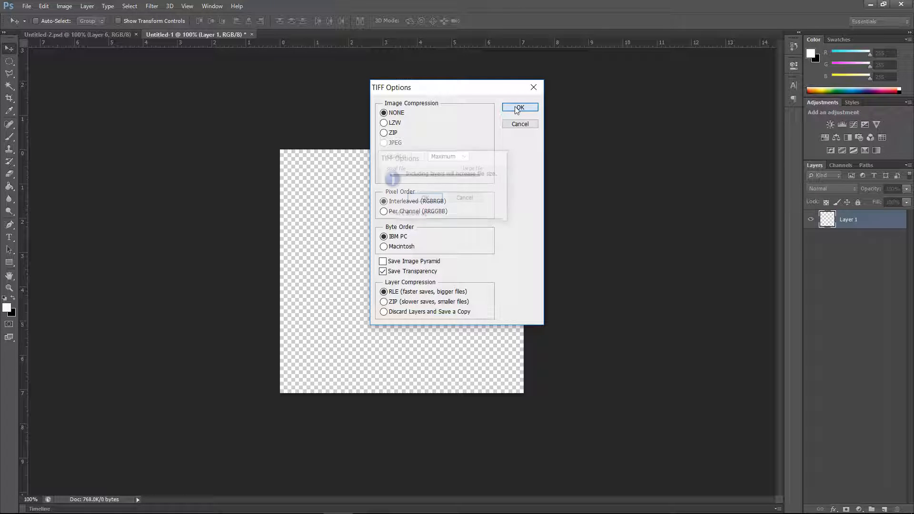
click(519, 108)
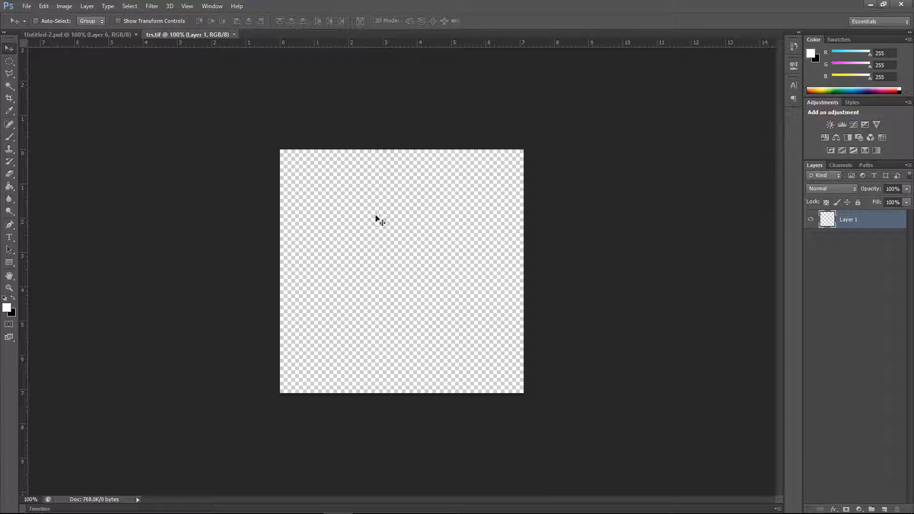
mouse_move(242, 220)
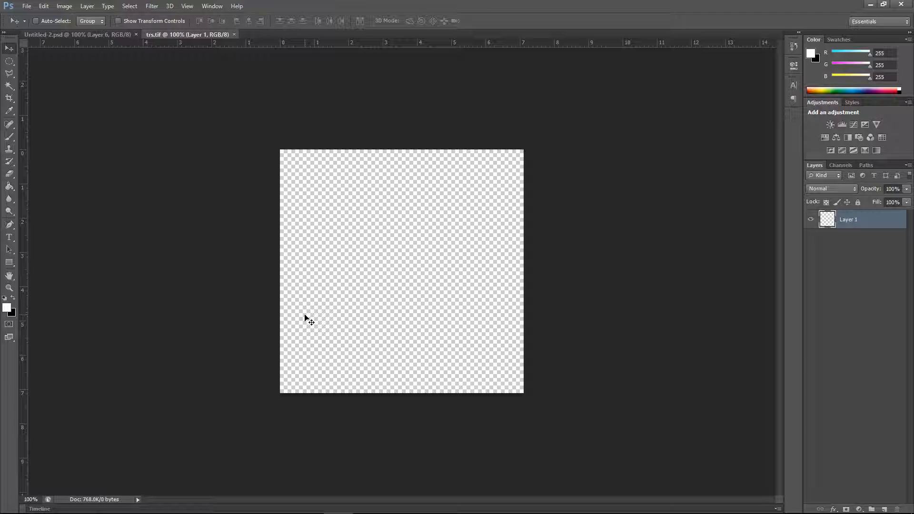
mouse_move(428, 218)
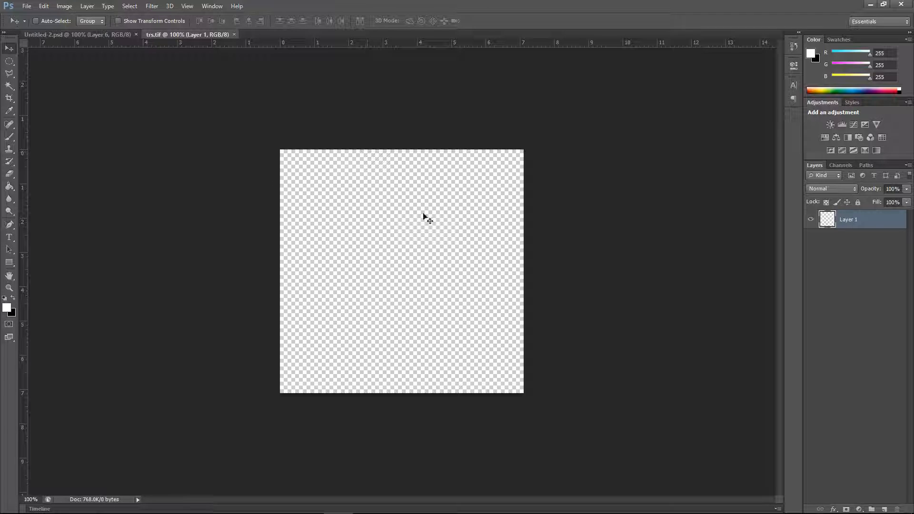
mouse_move(360, 271)
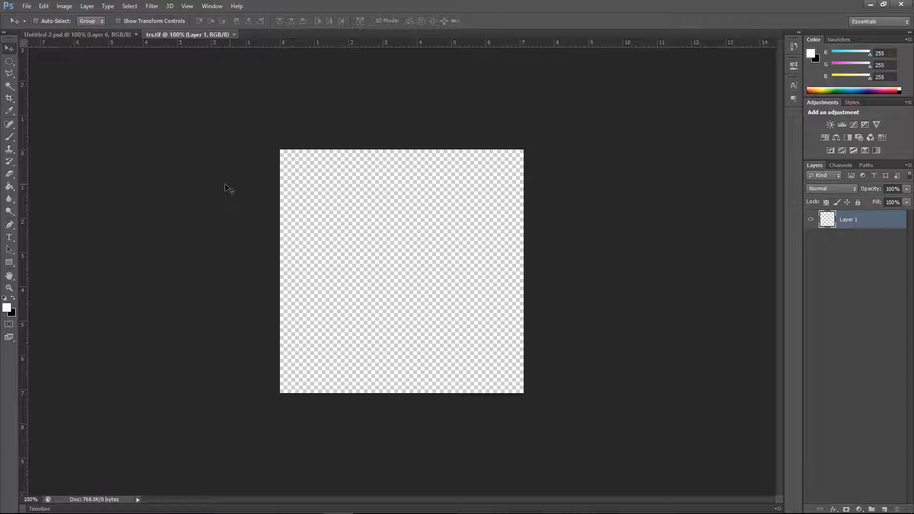
mouse_move(147, 112)
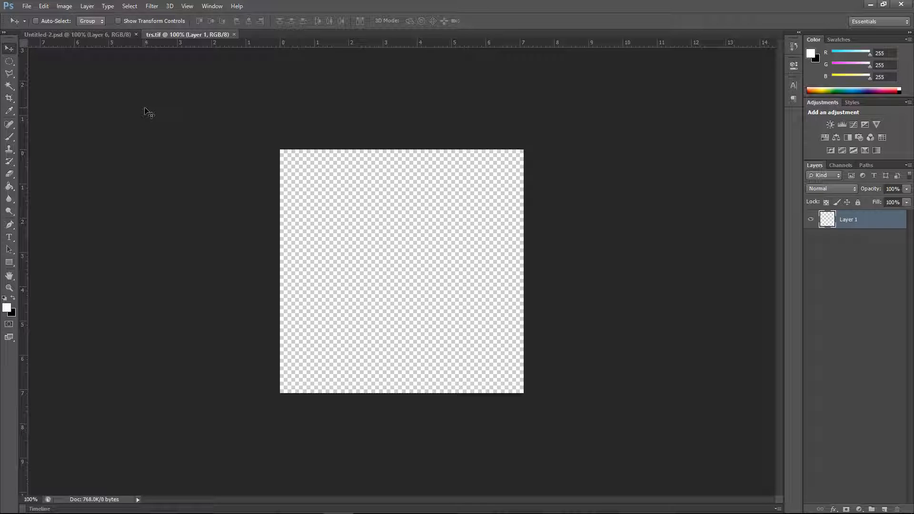
mouse_move(173, 92)
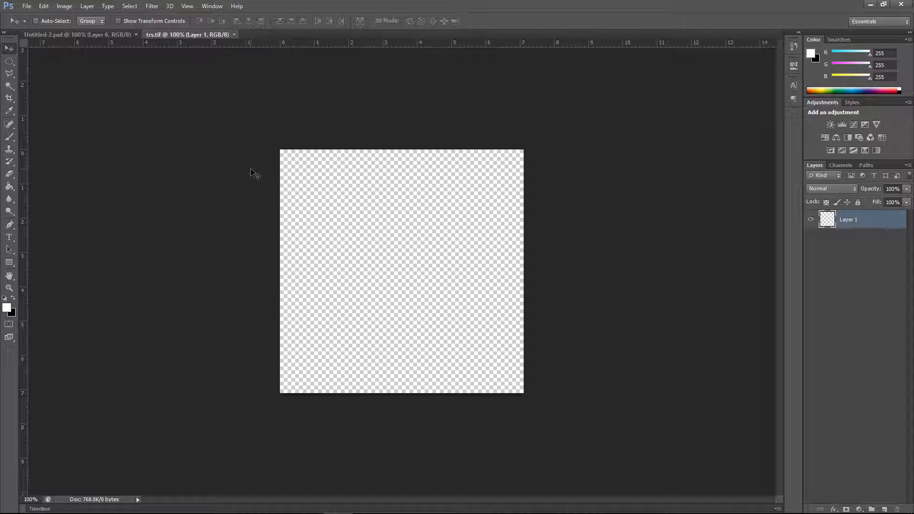
mouse_move(351, 507)
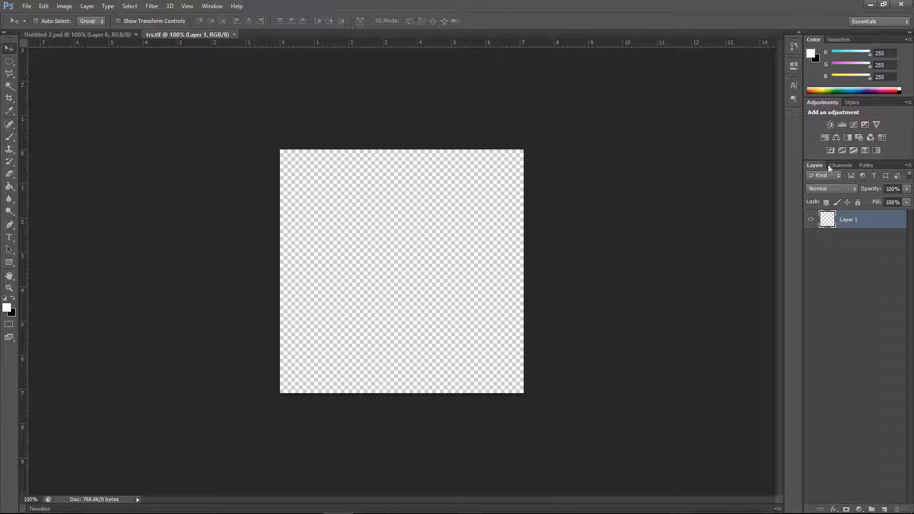
Step: Place hudpic3 from the Desktop into trs.tif and enlarge the ring to fill the canvas
click(26, 6)
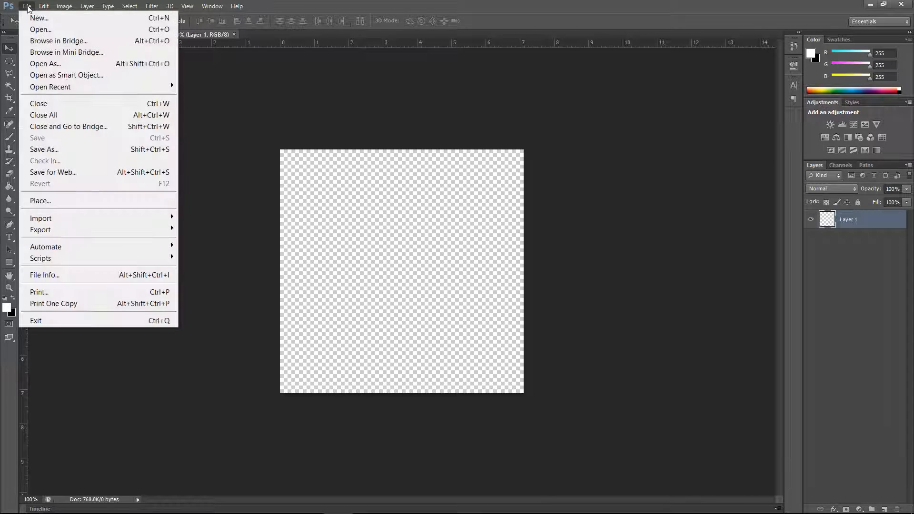
click(40, 201)
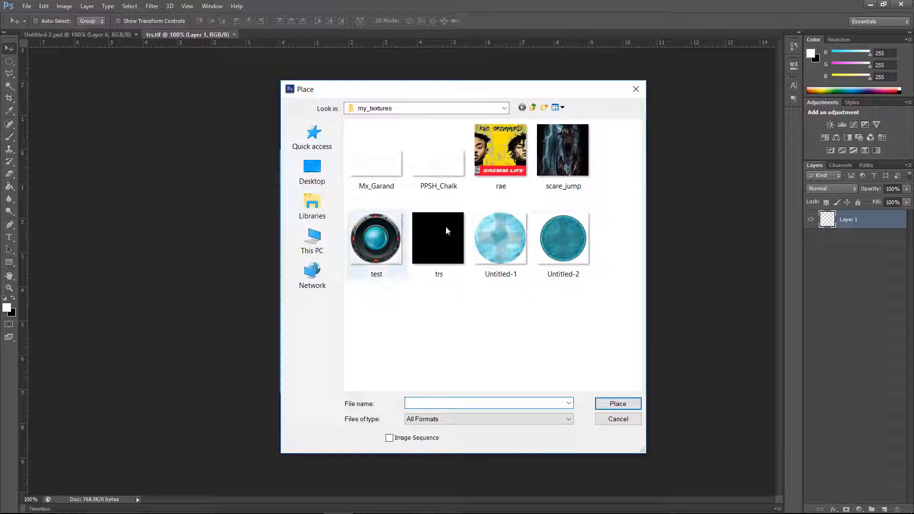
click(312, 169)
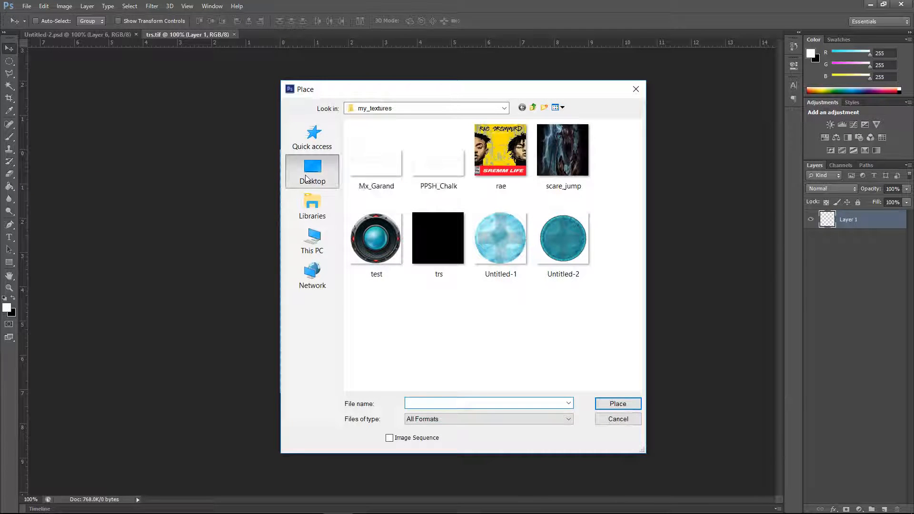
click(313, 171)
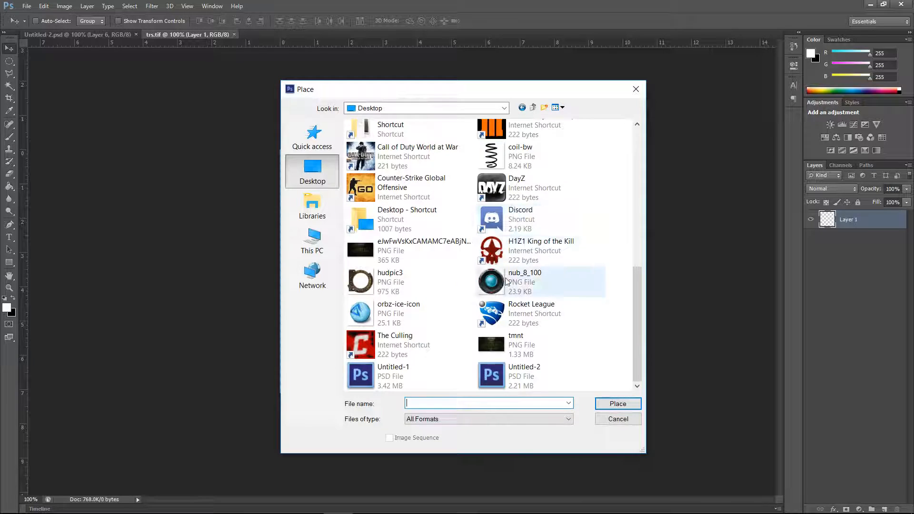
mouse_move(508, 297)
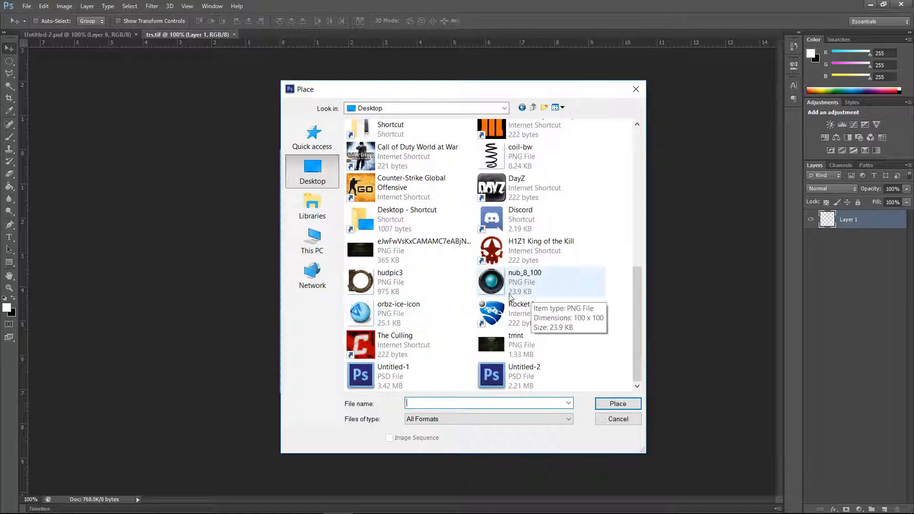
click(390, 282)
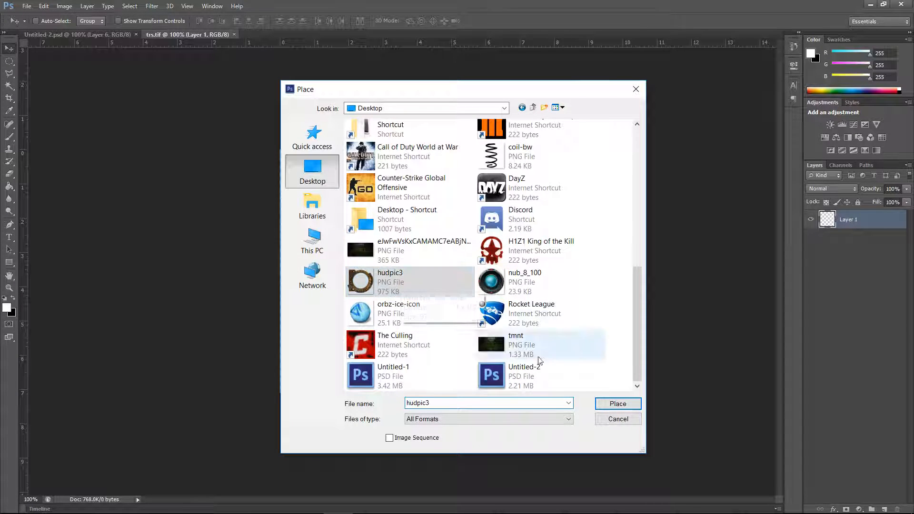
click(617, 404)
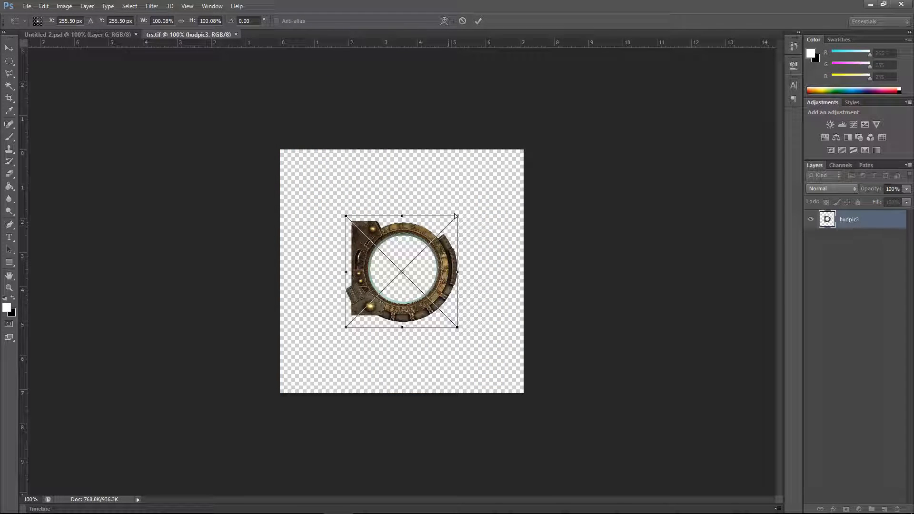
drag(456, 216, 464, 209)
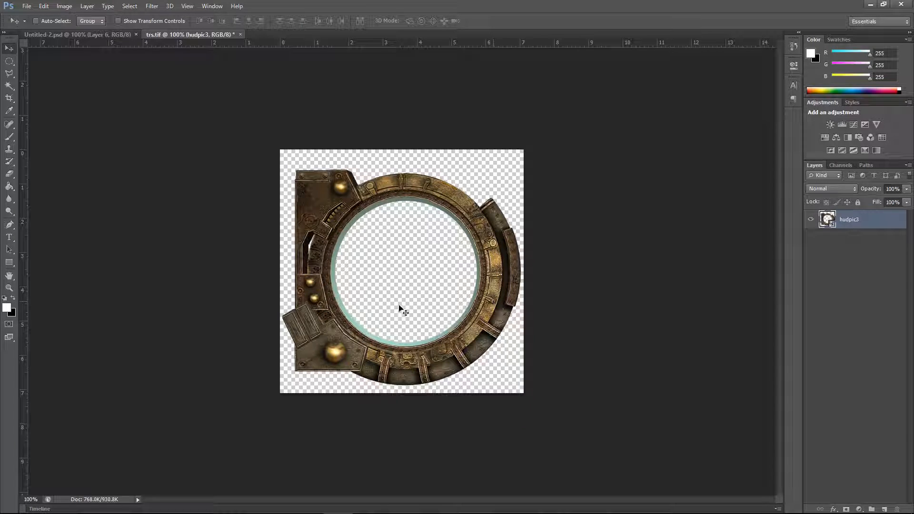
mouse_move(402, 250)
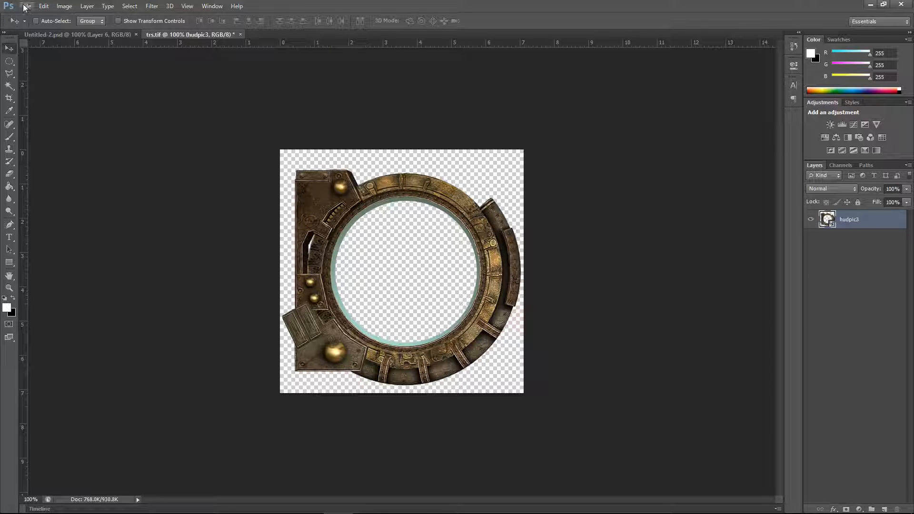
Step: Save the ring image as hud.tif in the my_textures folder
click(27, 6)
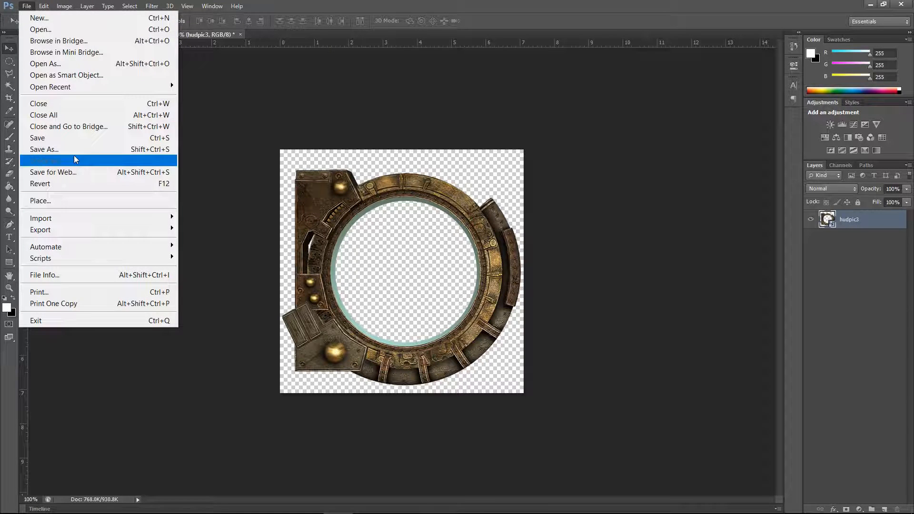
click(44, 149)
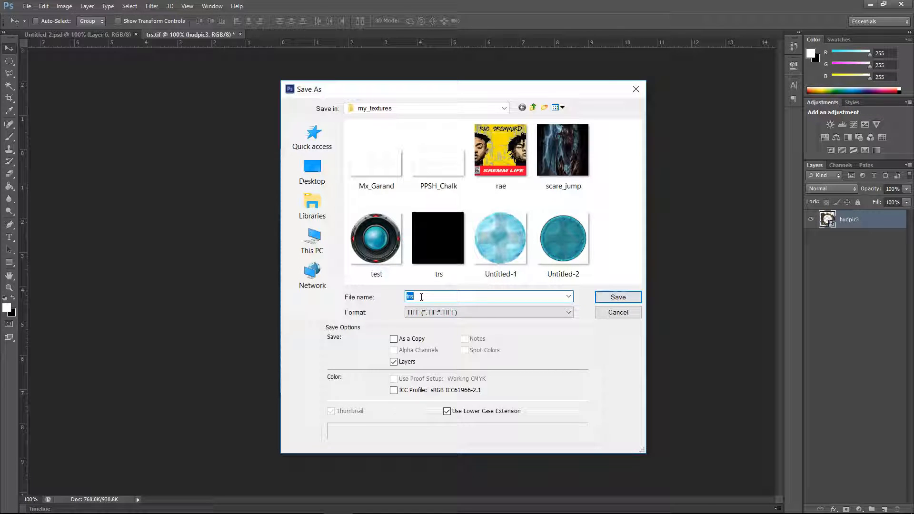
text(hud)
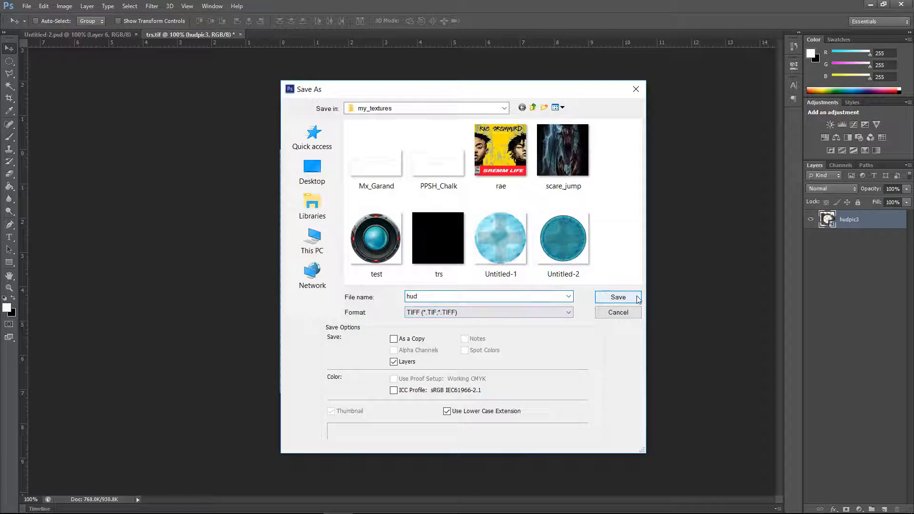
click(618, 297)
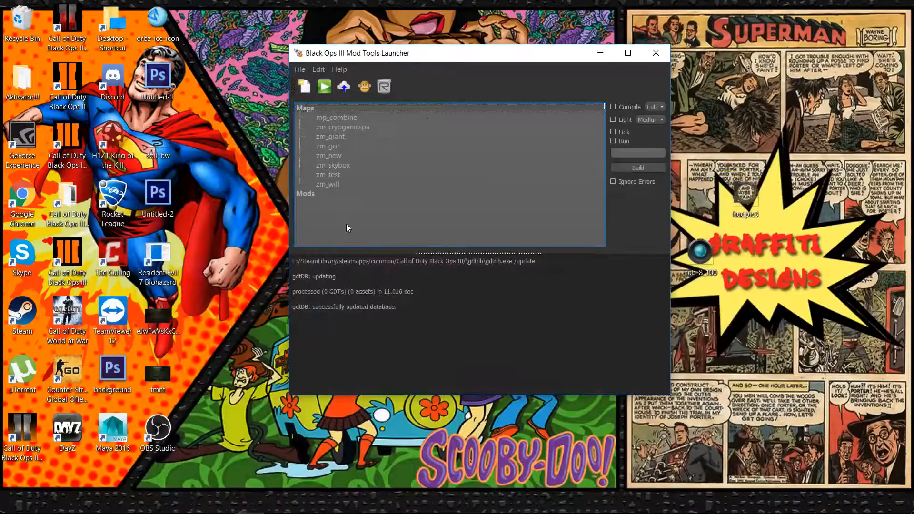
Step: Select the zm_will map and open its zone file via Edit Zone File
click(327, 184)
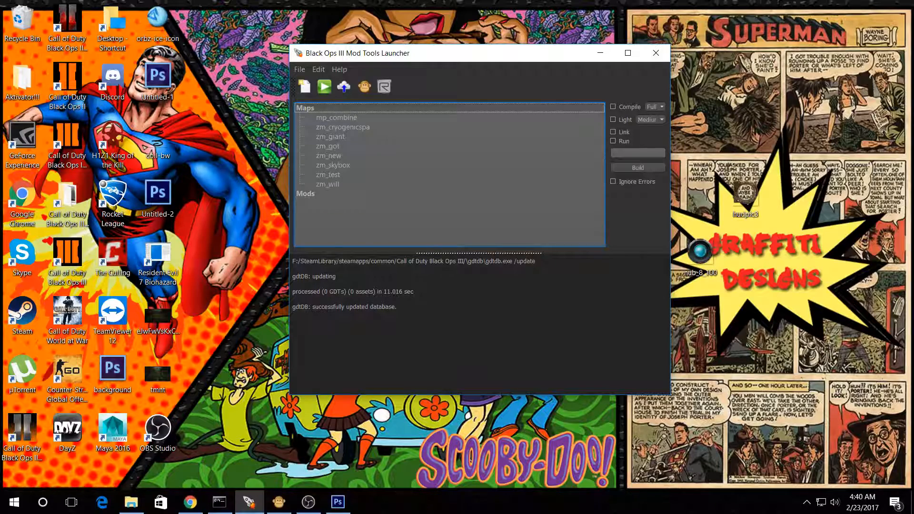
click(329, 183)
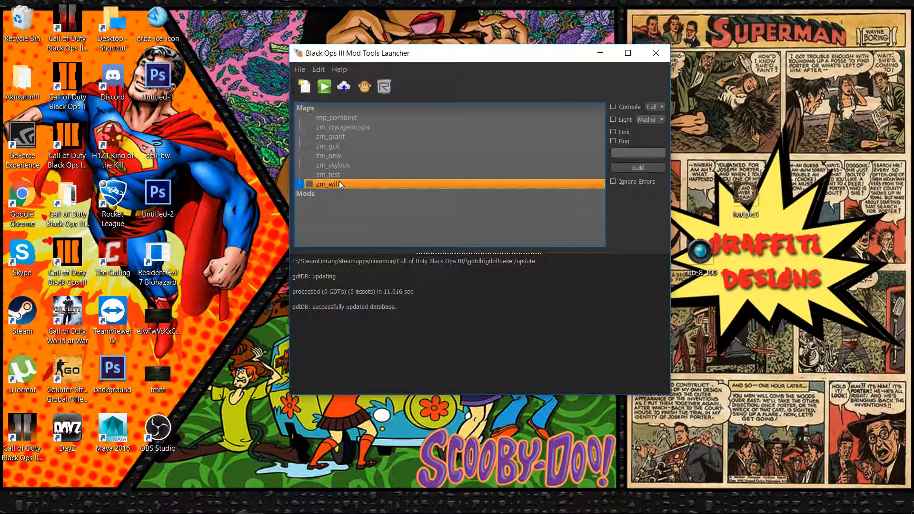
right_click(329, 184)
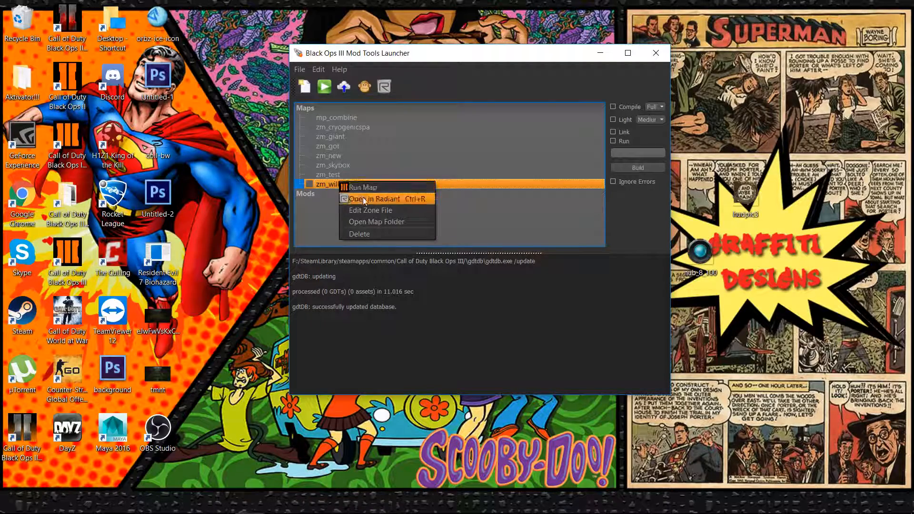
mouse_move(370, 211)
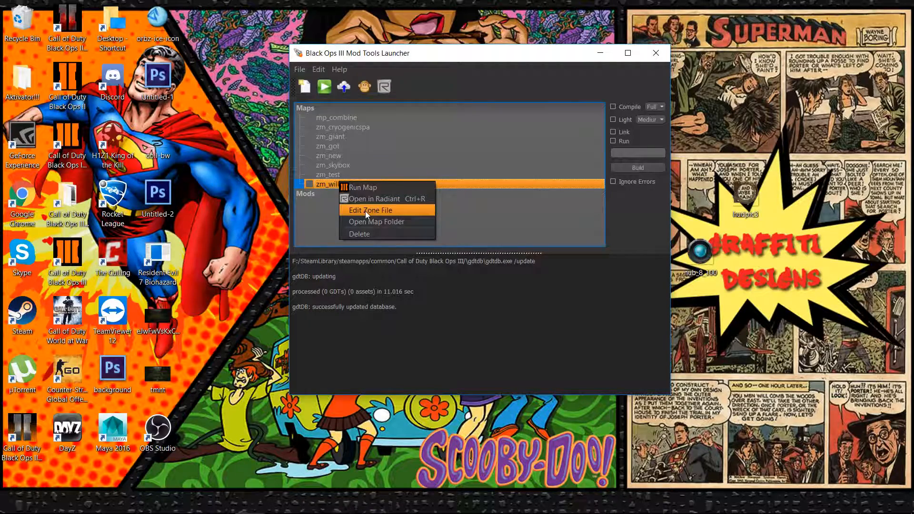
click(370, 210)
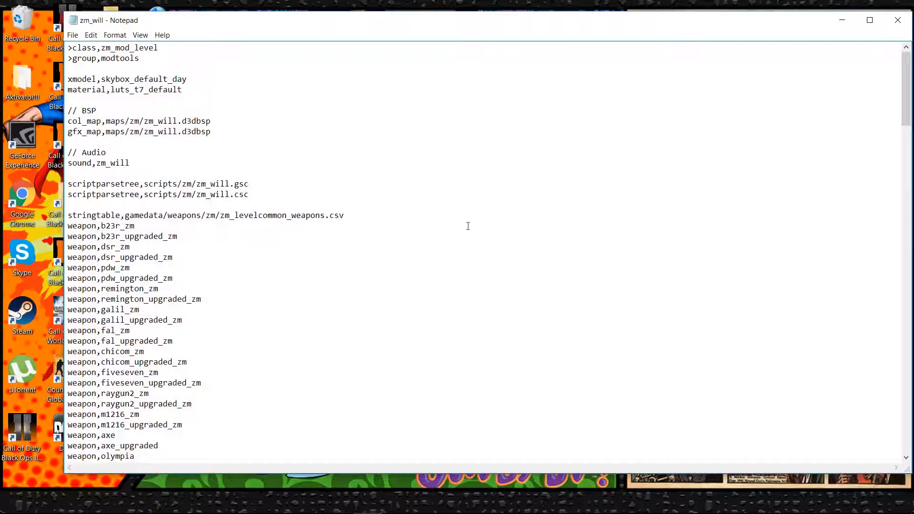
Step: Scroll to the d-pad HUD image entries at the end of zm_will.zone and select the uie_t7_zm_derriese_hud_ammo_dpadbase name
scroll(down, 3)
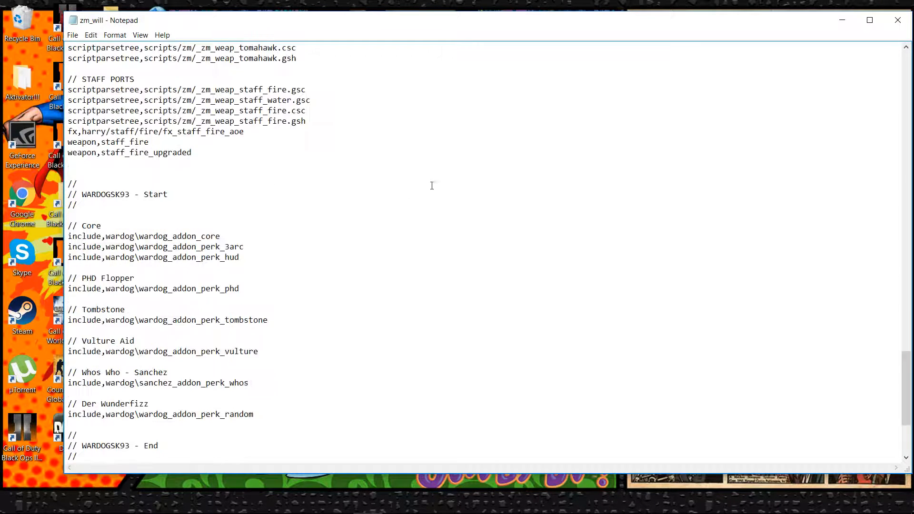
scroll(down, 3)
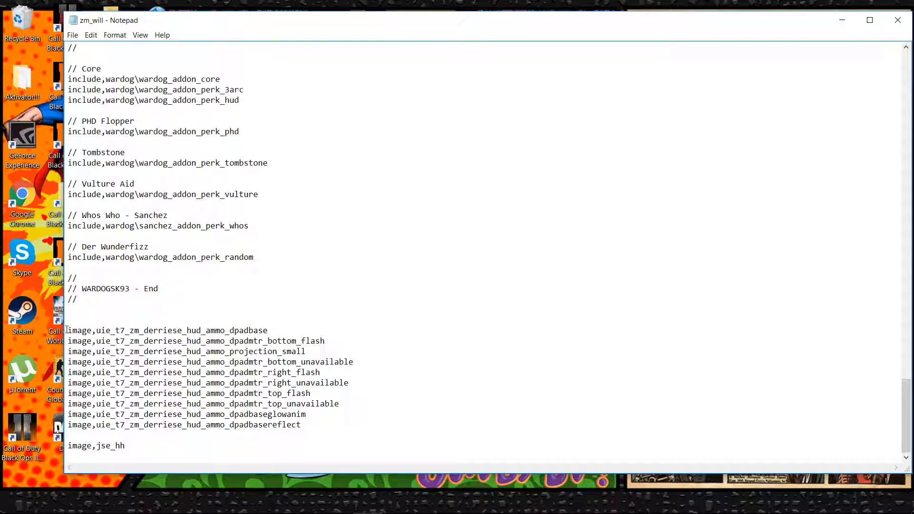
drag(68, 331, 301, 425)
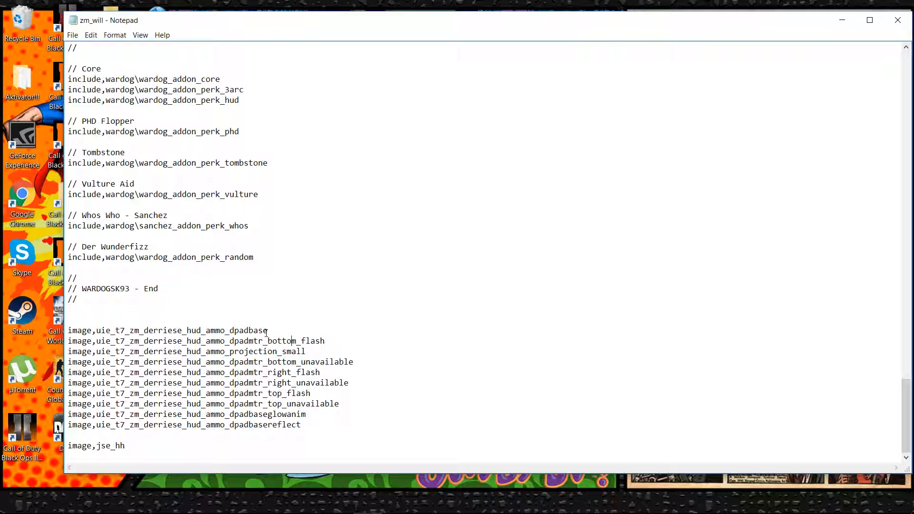
mouse_move(209, 346)
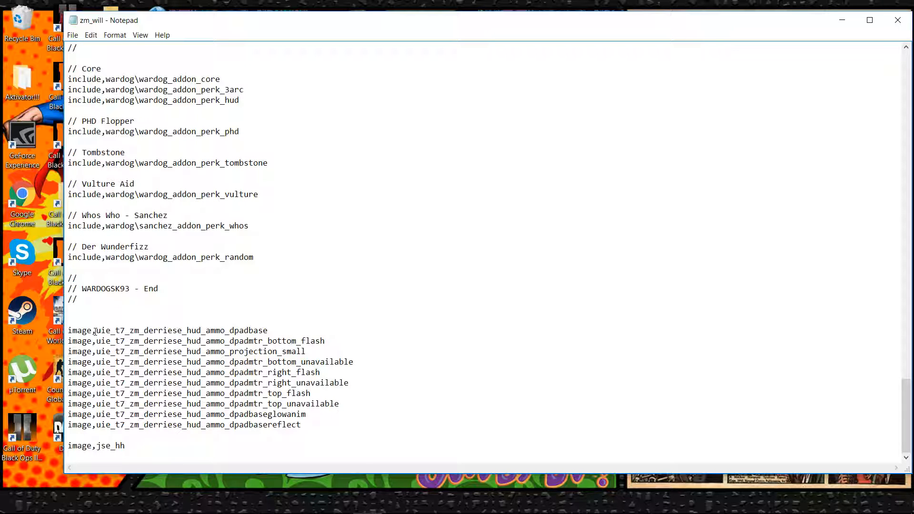
double_click(175, 330)
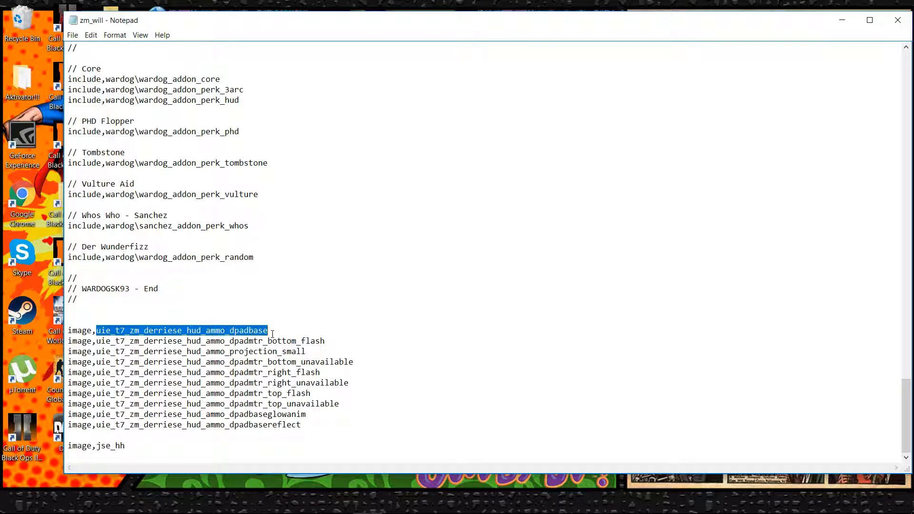
click(262, 330)
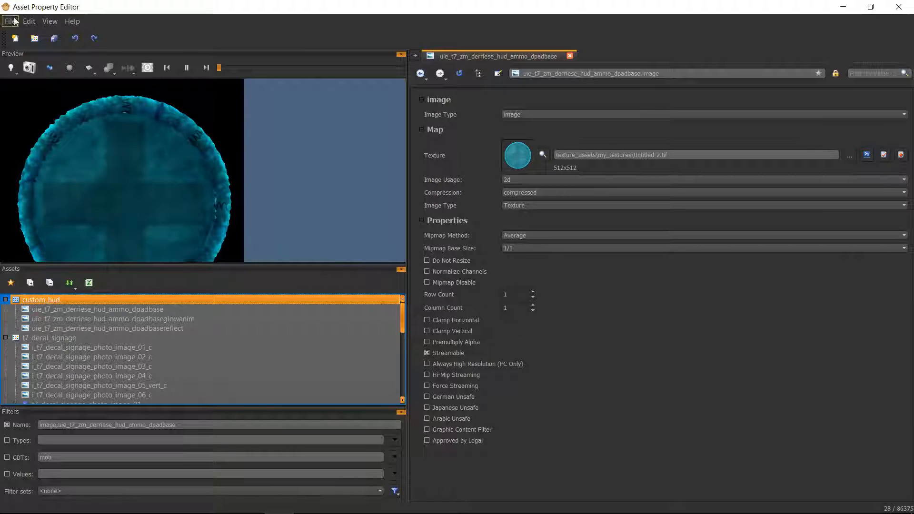
click(9, 22)
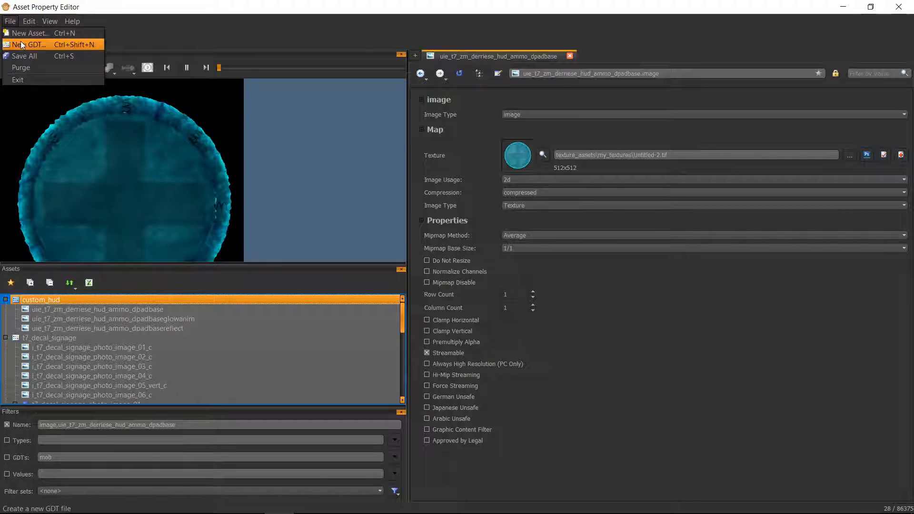
click(28, 45)
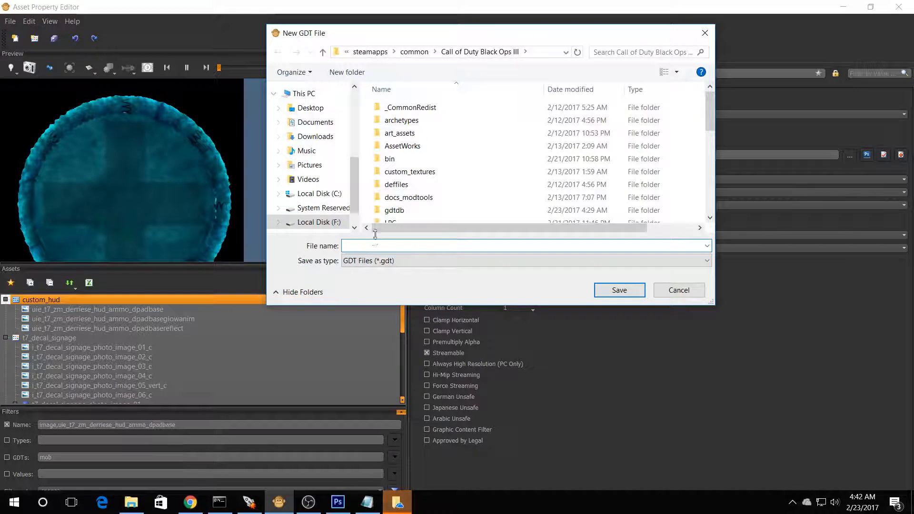
text(hud)
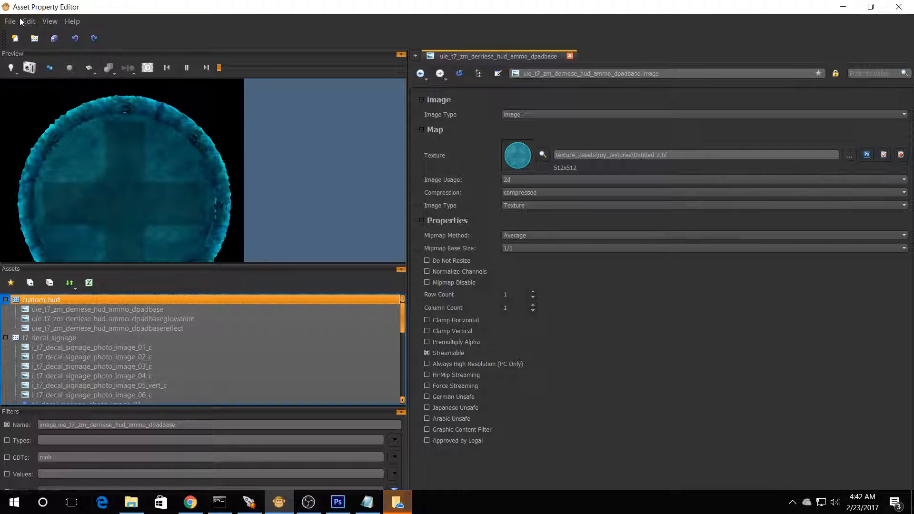
Step: Start a New Asset on the custom_hud GDT
click(97, 308)
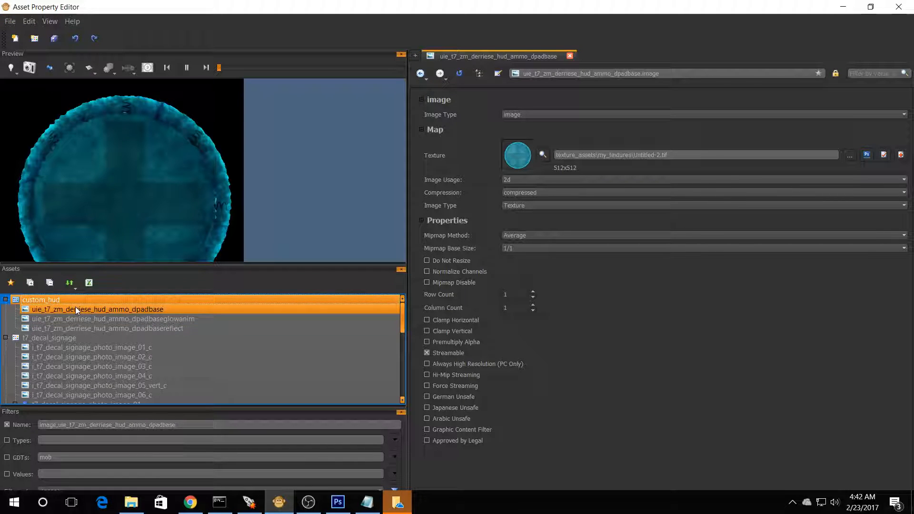
click(41, 300)
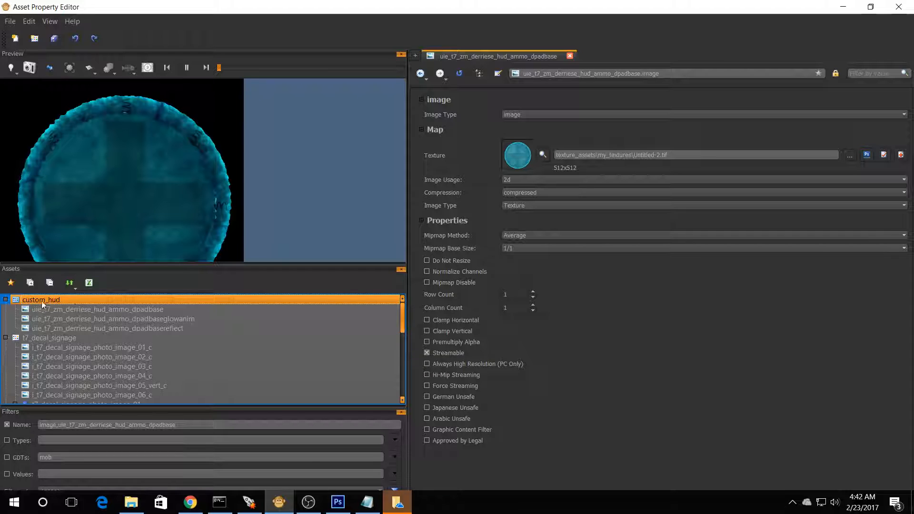
right_click(41, 300)
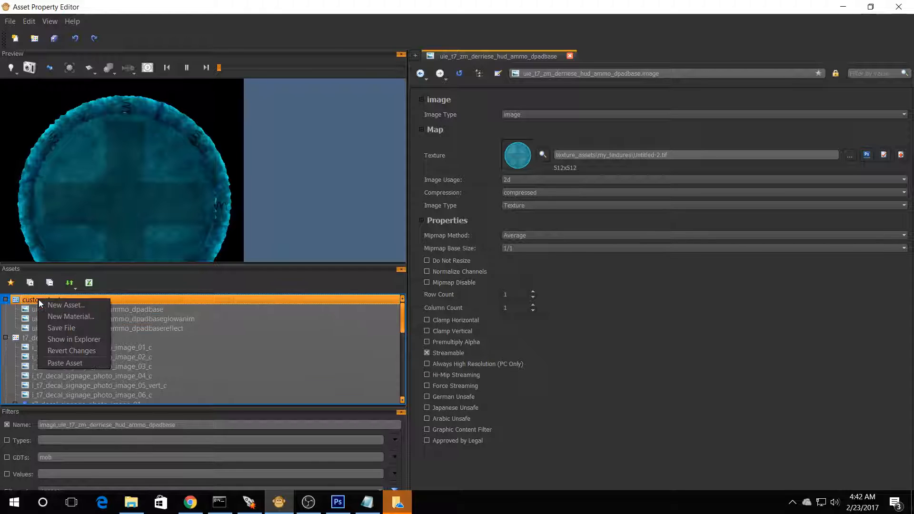
click(66, 305)
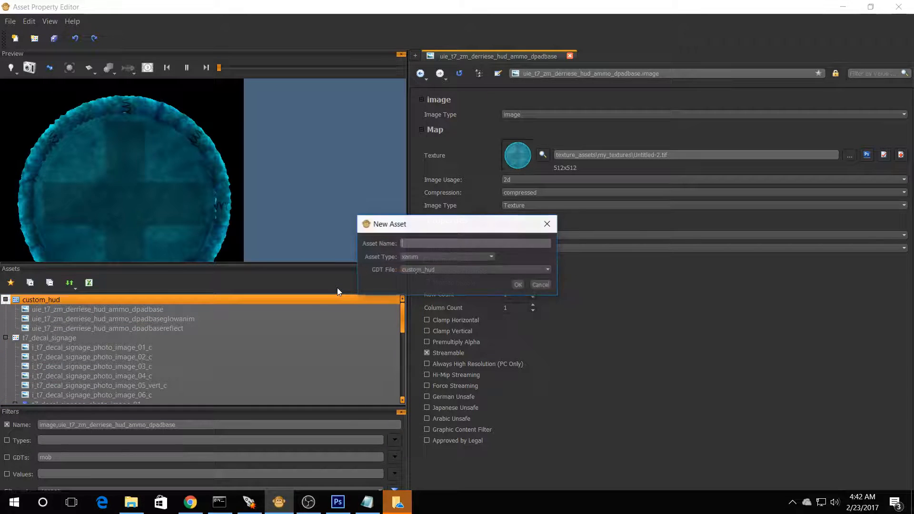
Step: Name the image asset uie_t7_zm_derriese_hud_ammo_dpadbase from the zone file and confirm it
click(491, 256)
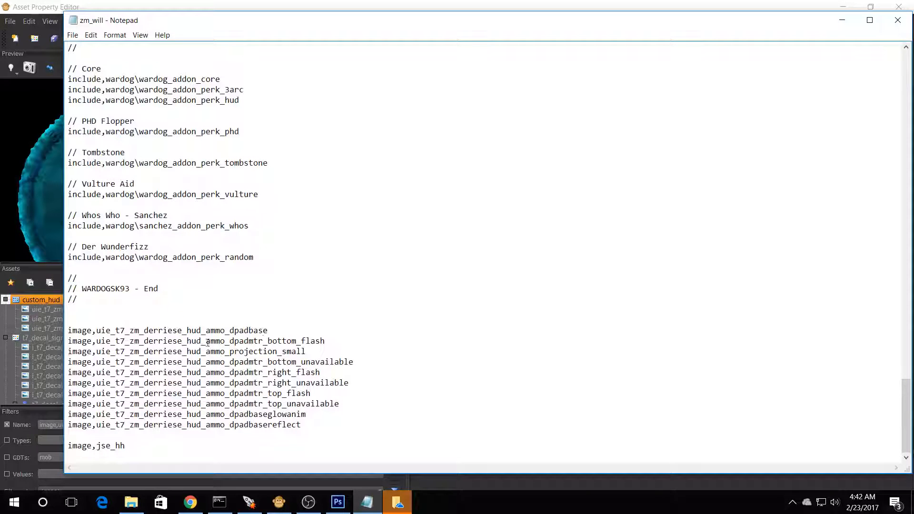
click(266, 330)
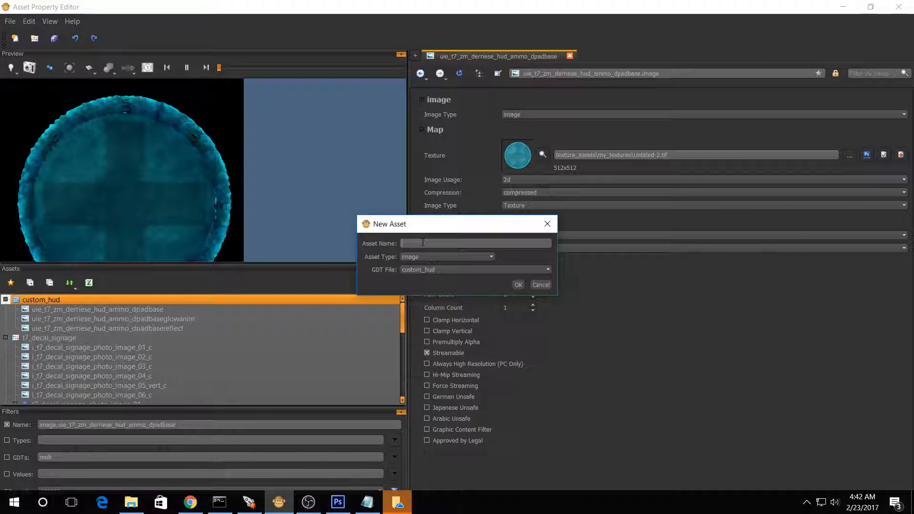
text(uie_t7_zm_derriese_hud_ammo_dpadbase)
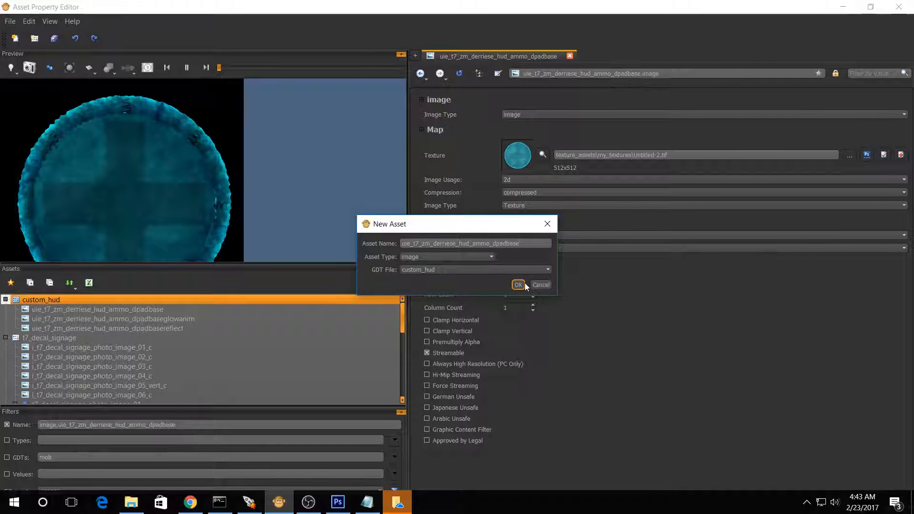
click(517, 285)
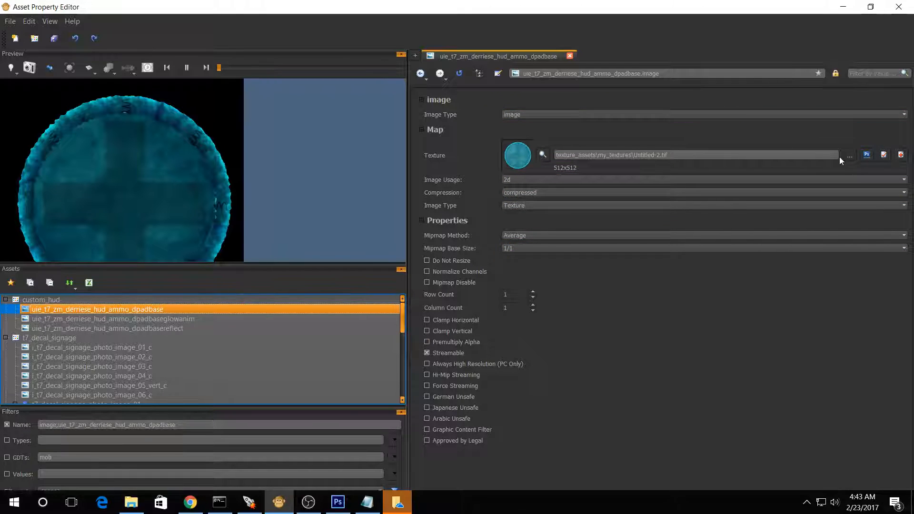
Step: Set the dpadbase asset's texture to Untitled-2 from the my_textures folder
click(850, 154)
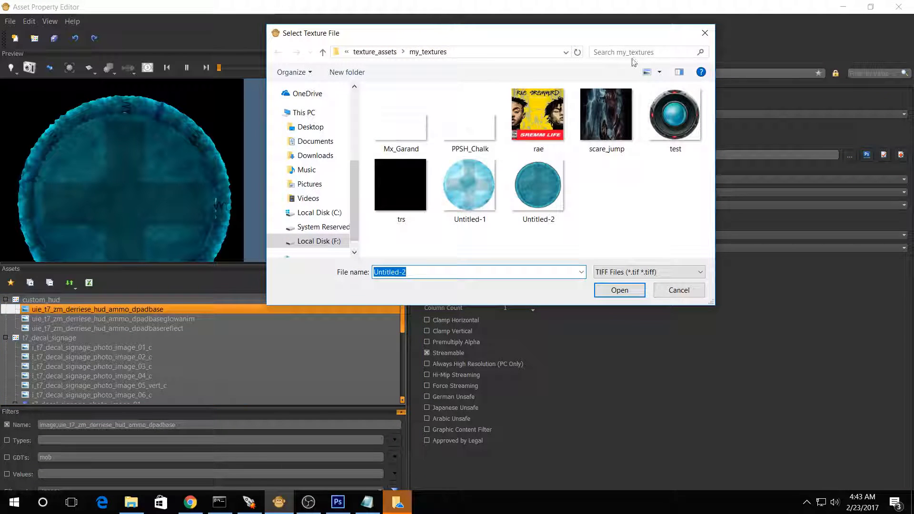
click(323, 52)
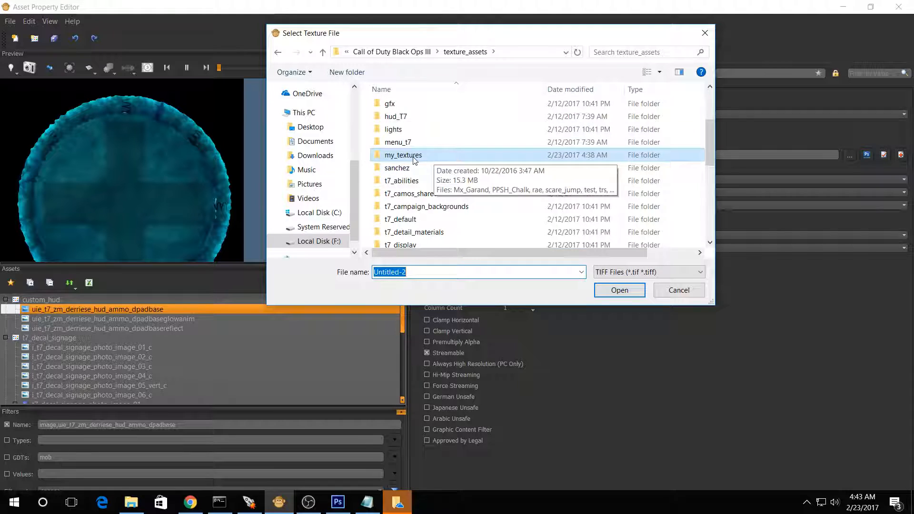
double_click(403, 154)
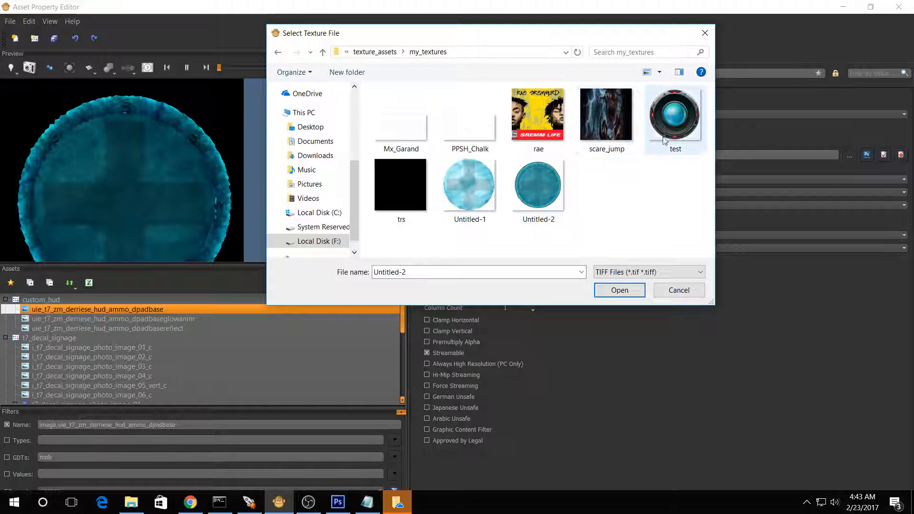
click(537, 186)
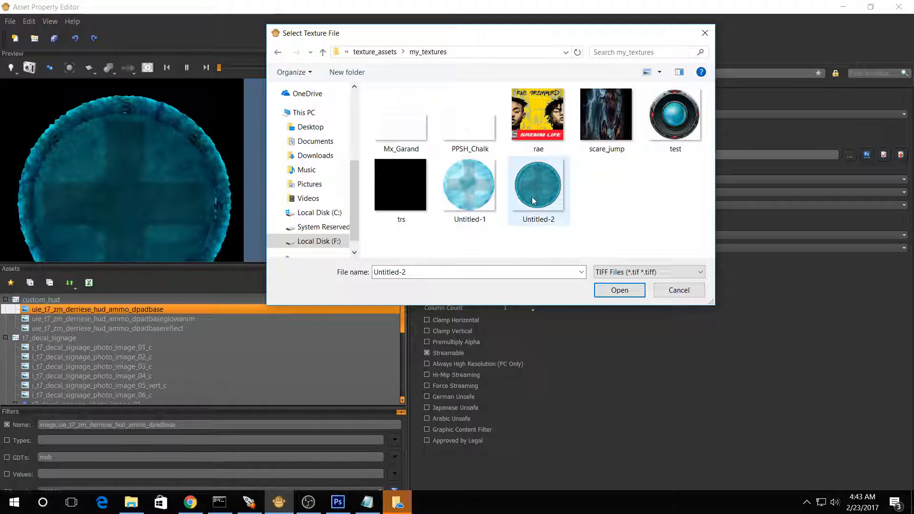
mouse_move(555, 180)
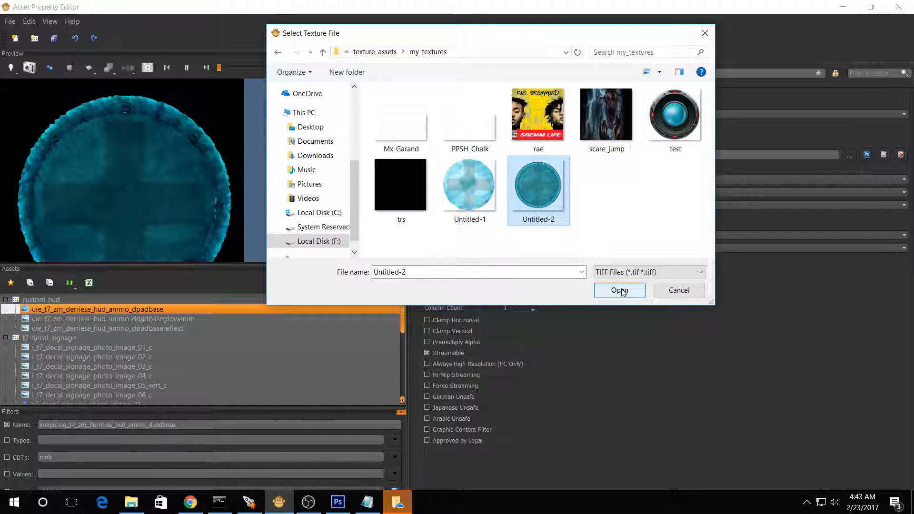
click(620, 291)
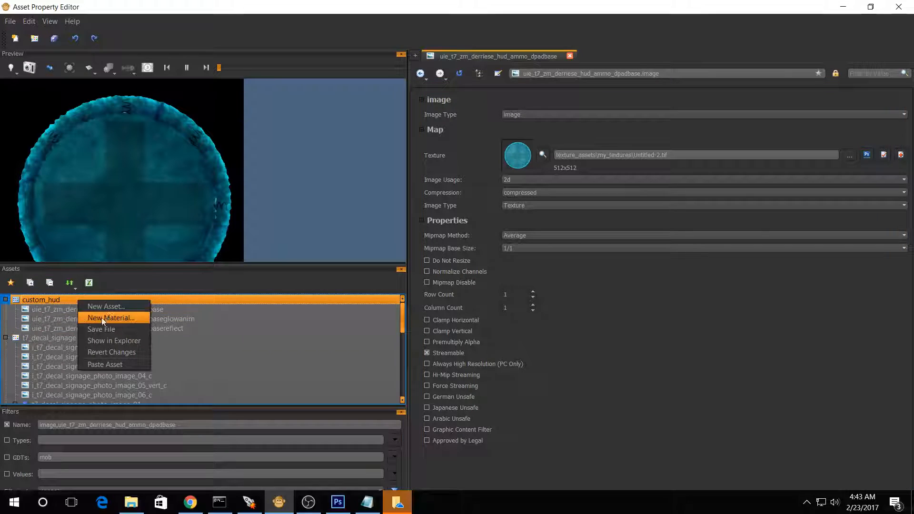
Step: View the dpadbaseglowanim and dpadbasereflect assets, ending on dpadbaseglowanim with its blank trs texture
click(106, 306)
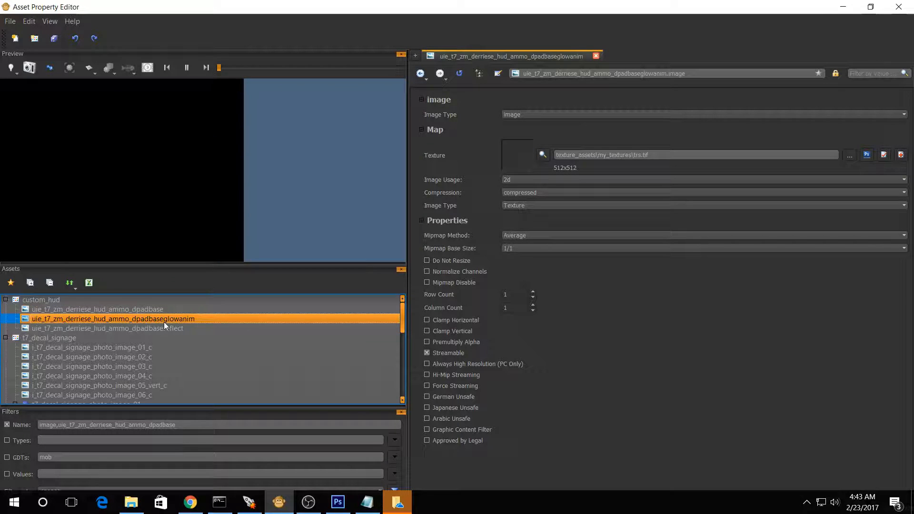
click(108, 329)
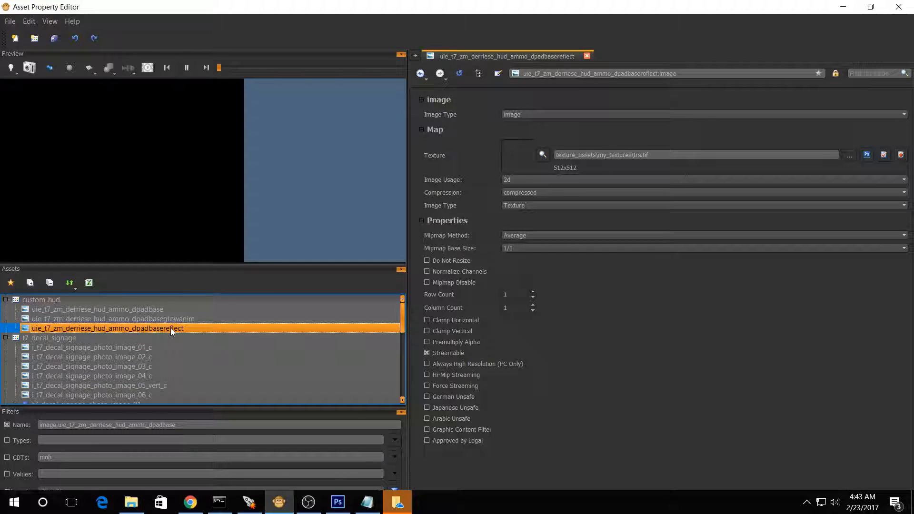
mouse_move(147, 333)
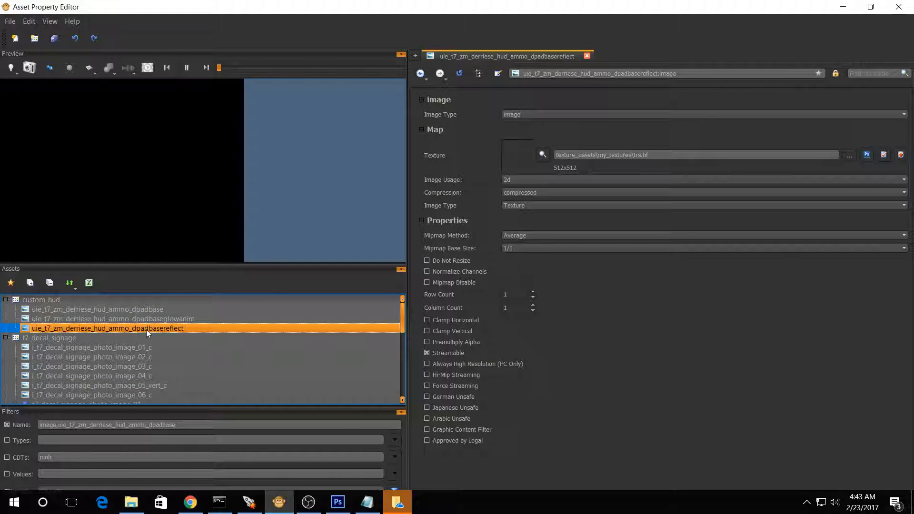
click(110, 319)
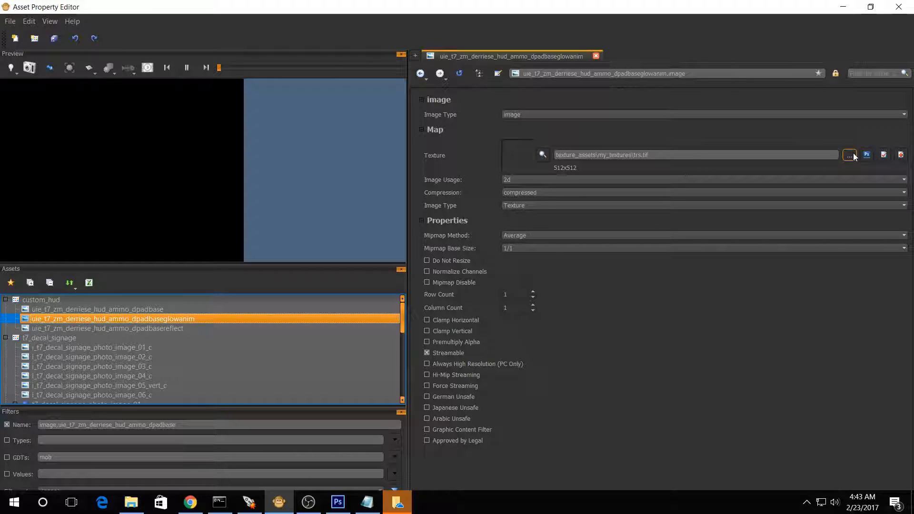
click(850, 155)
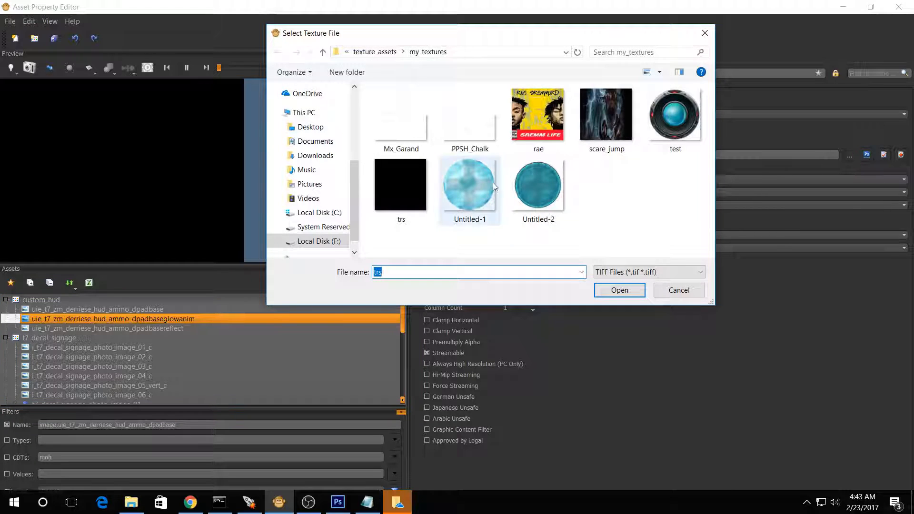
click(402, 184)
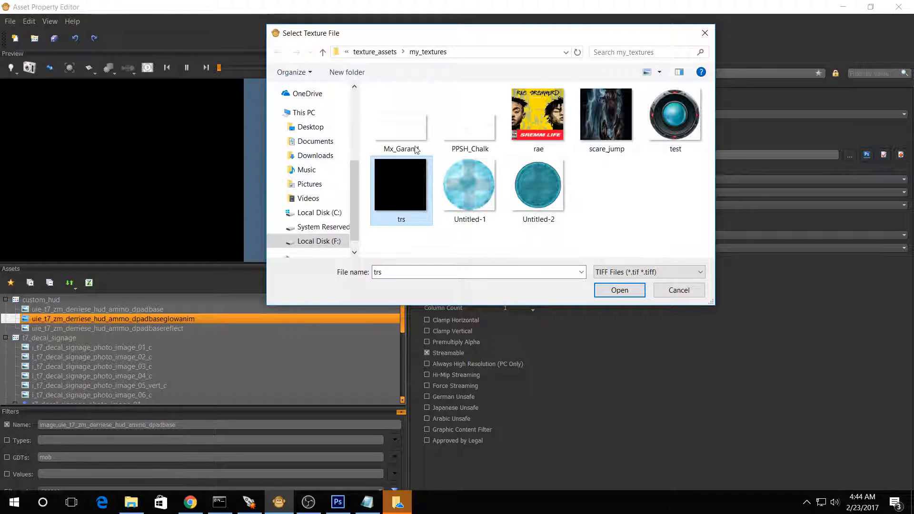
mouse_move(390, 201)
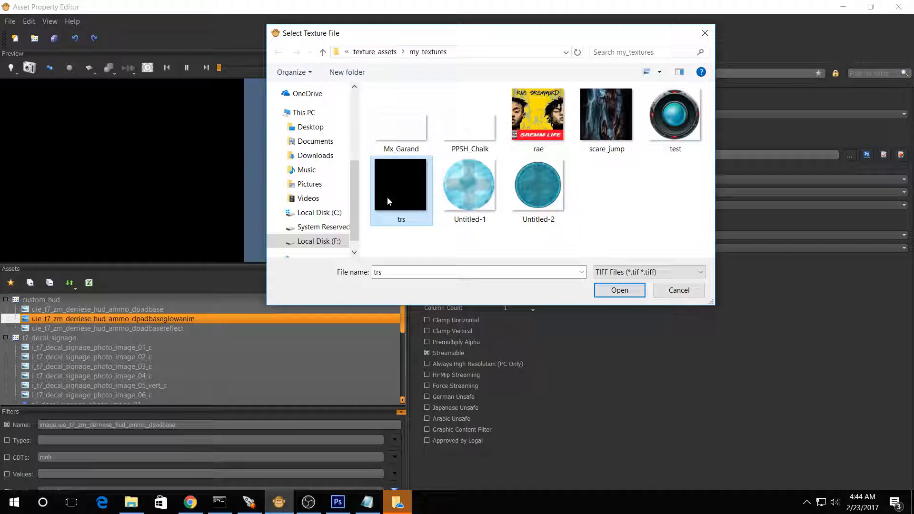
mouse_move(401, 187)
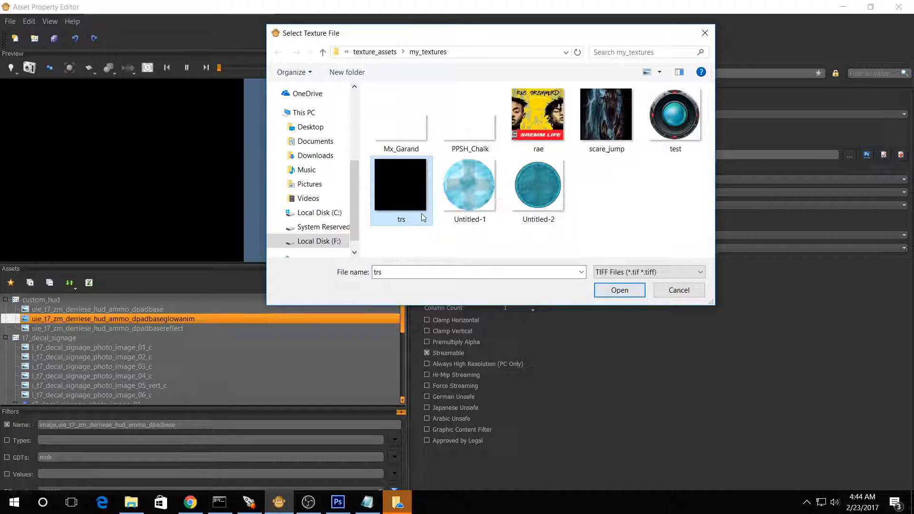
mouse_move(679, 290)
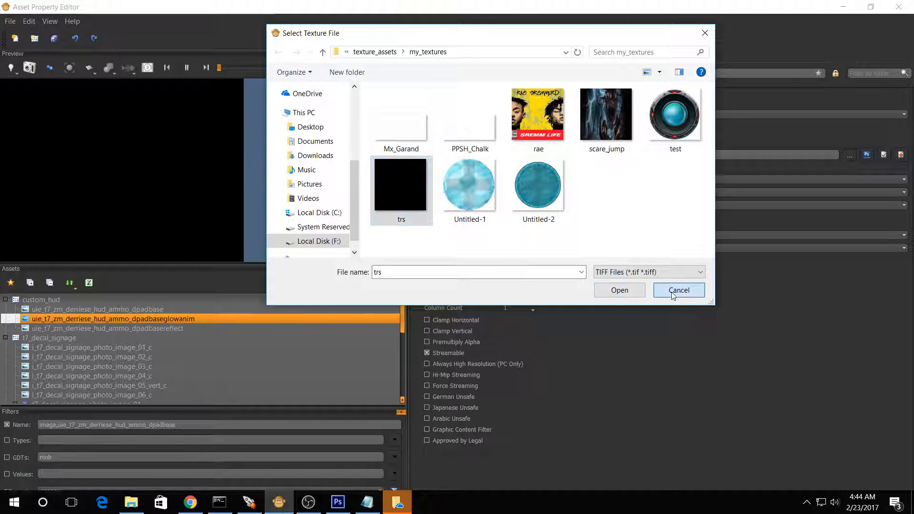
click(619, 290)
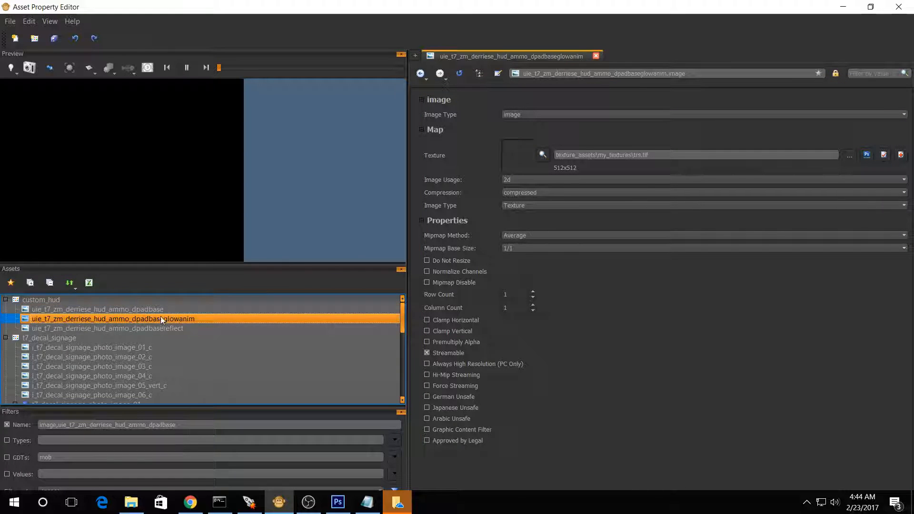
click(108, 329)
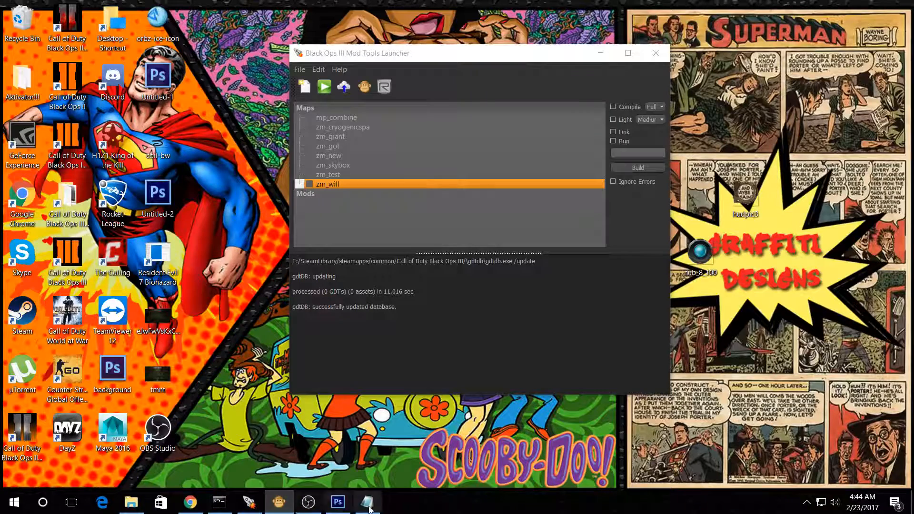
Step: Review the zm_will zone file's image entries, mark zm_will to run and dismiss the No Tasks warning
double_click(327, 184)
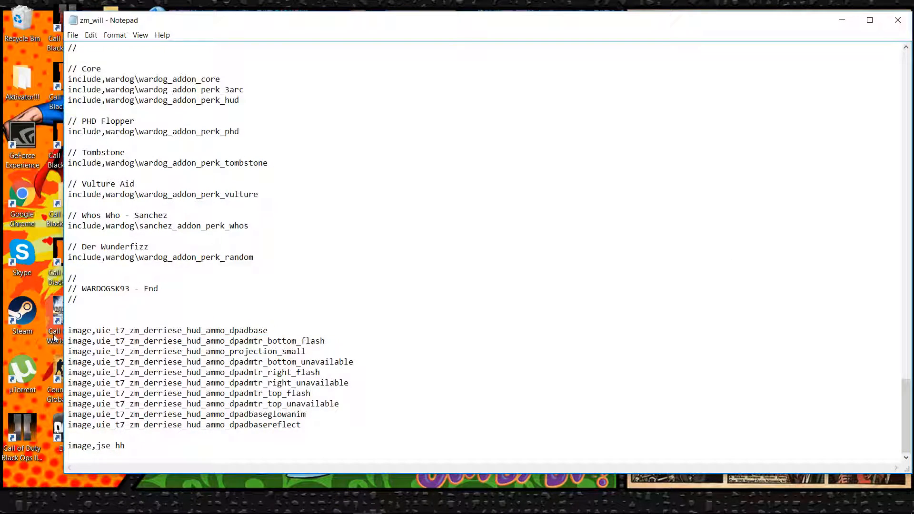
click(73, 35)
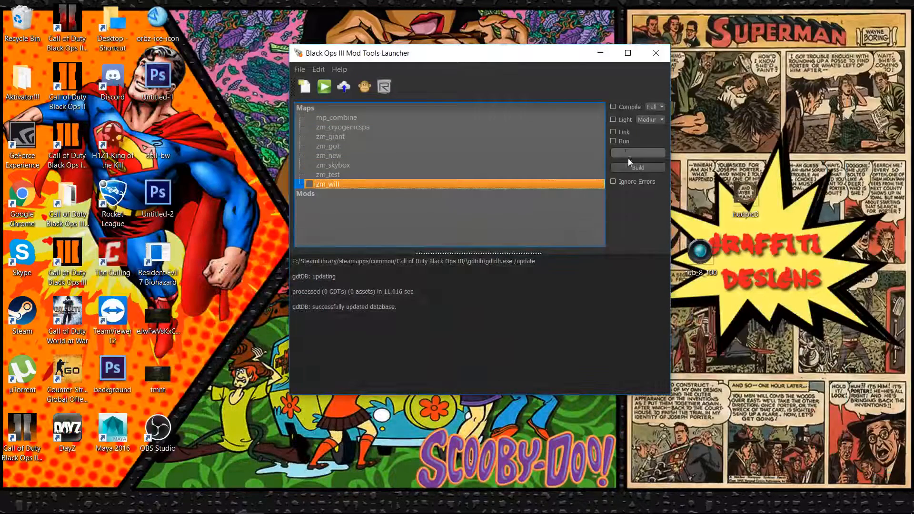
click(637, 167)
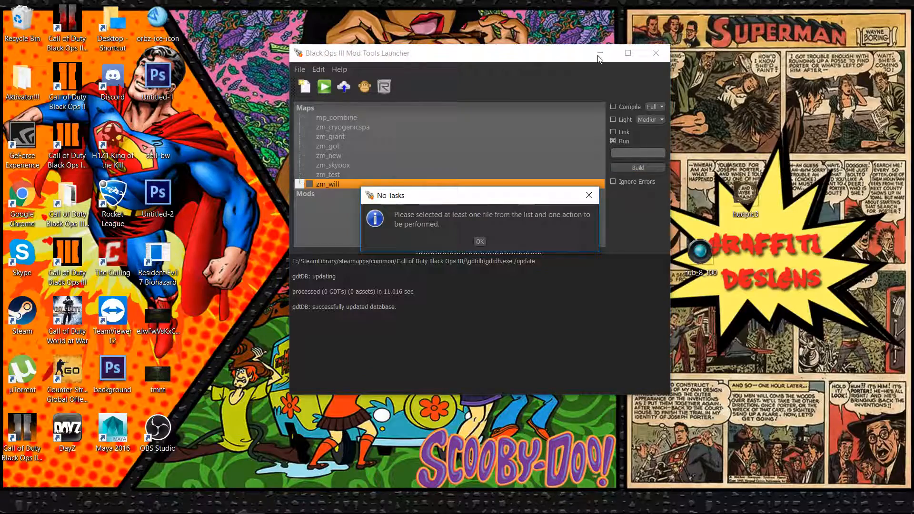
click(480, 241)
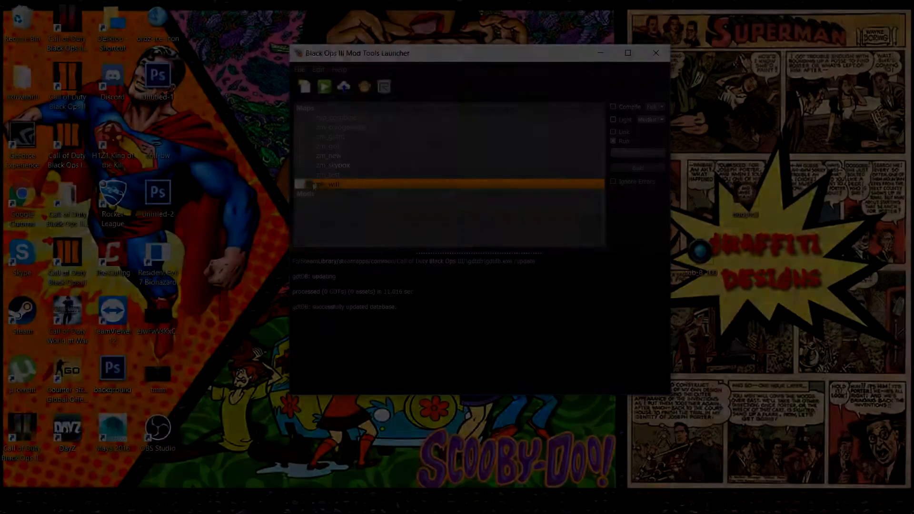
Step: Load into the zm_will map, view the custom teal HUD ring, then bring up the pause menu
click(324, 86)
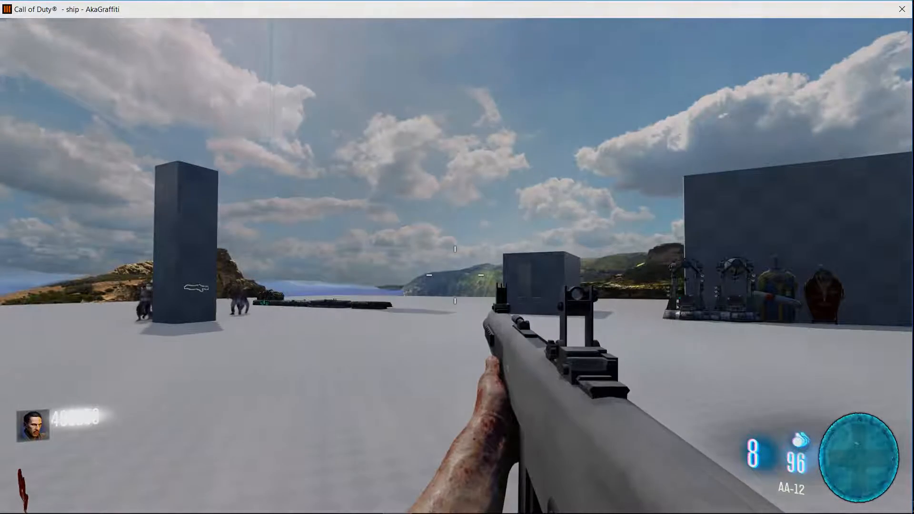
key(Escape)
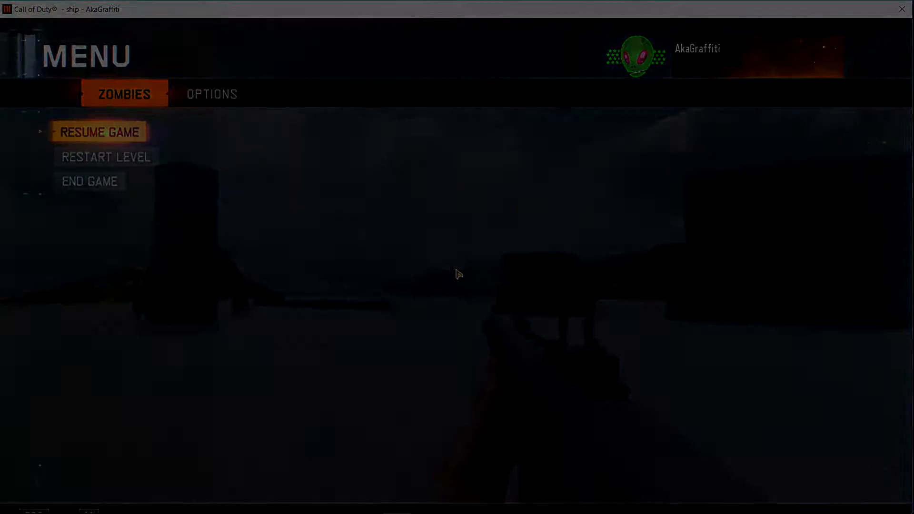